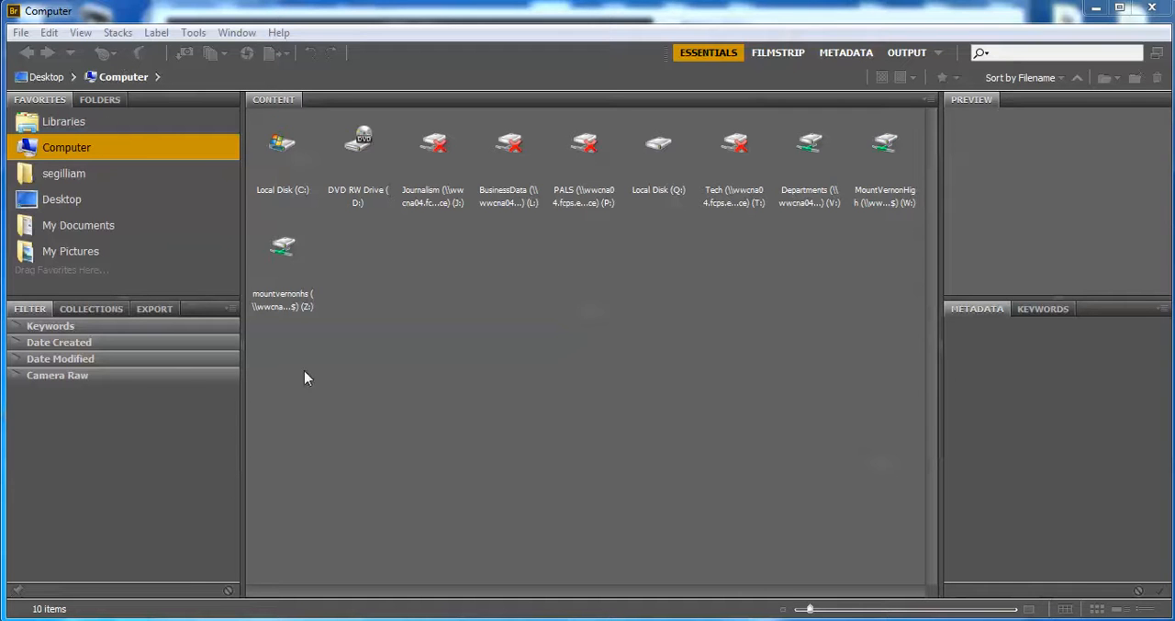
pyautogui.moveTo(188, 213)
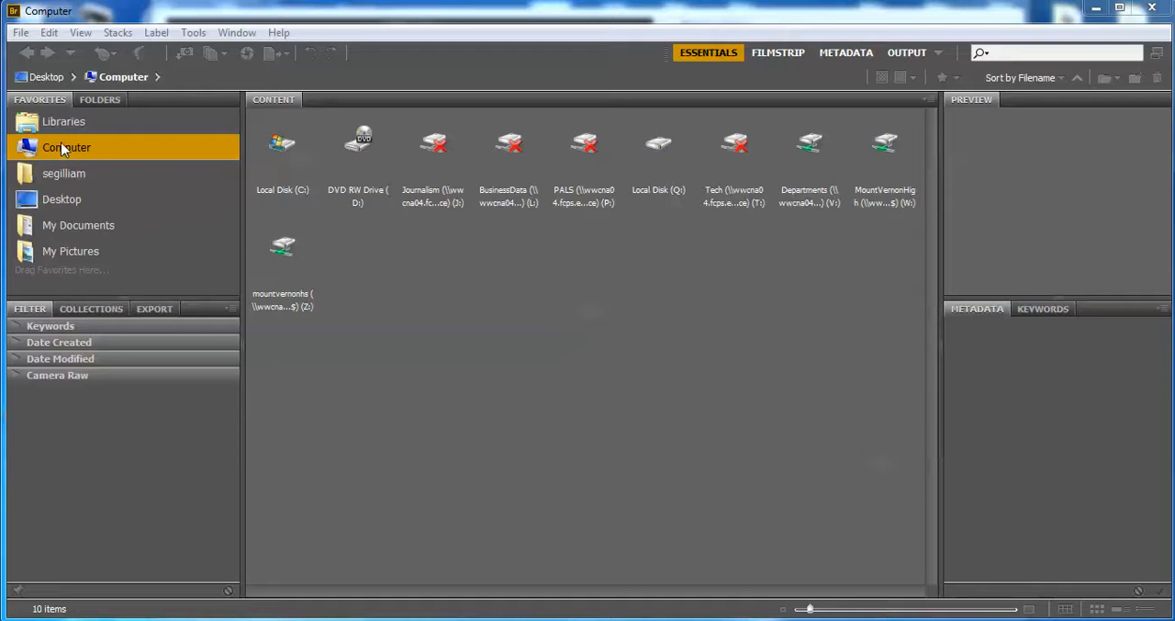
pyautogui.moveTo(62, 121)
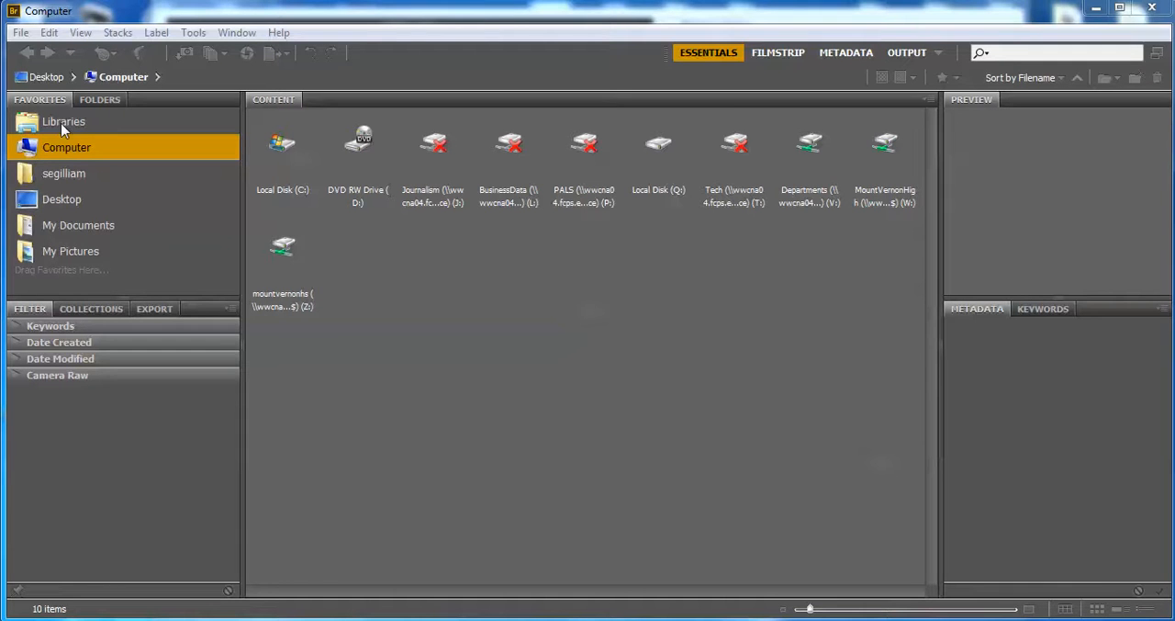
pyautogui.moveTo(51, 173)
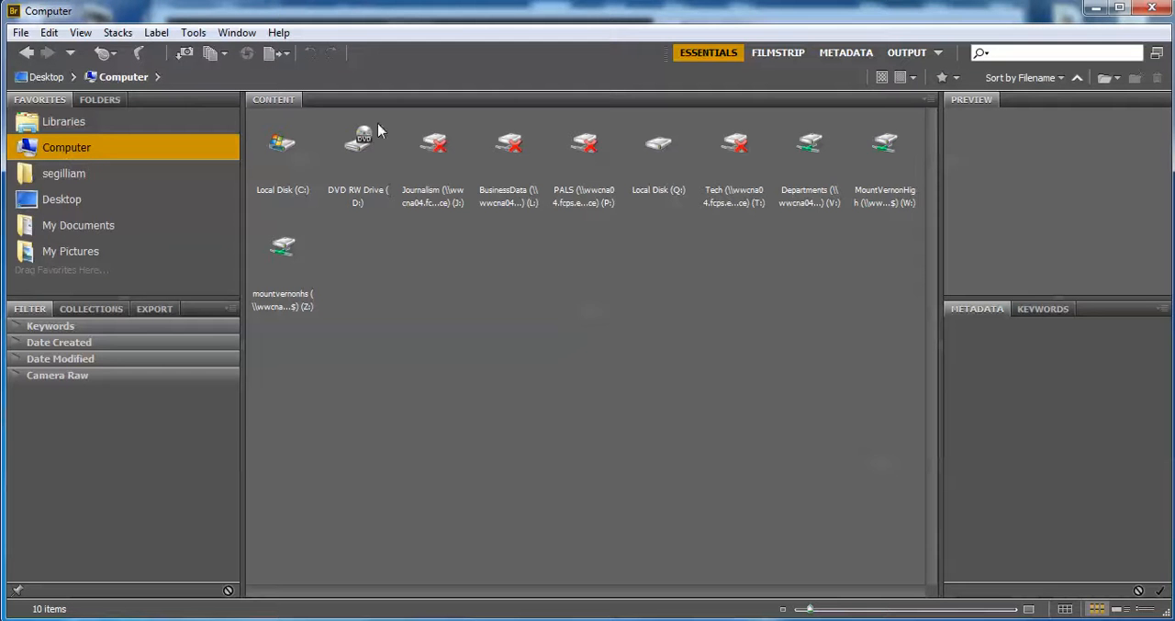
pyautogui.moveTo(706, 145)
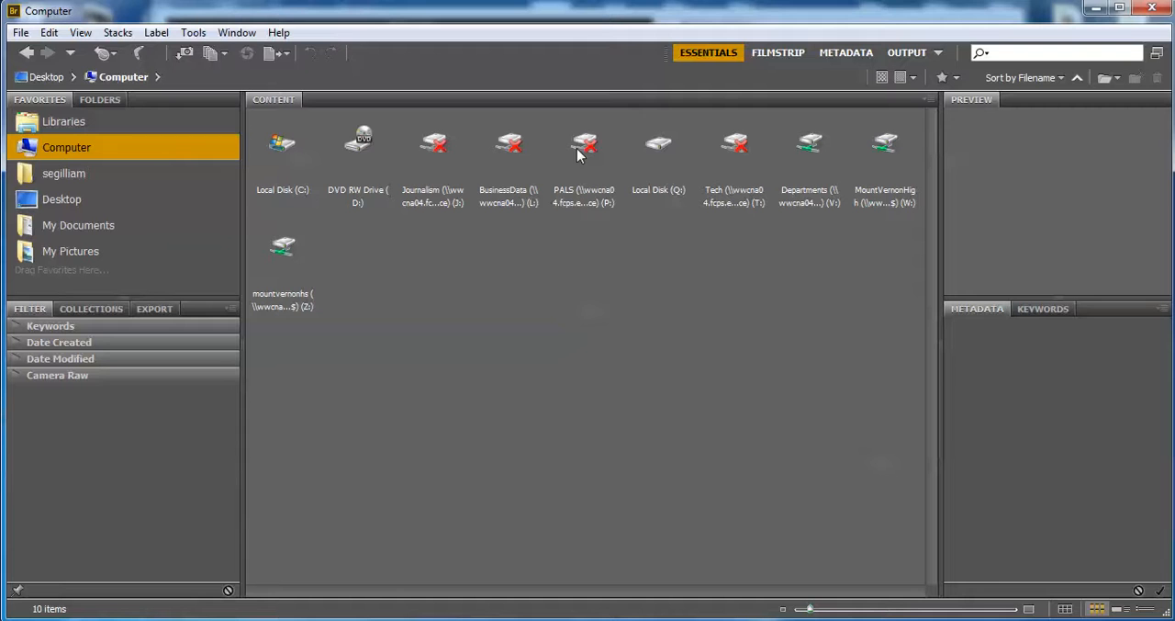
pyautogui.moveTo(364, 272)
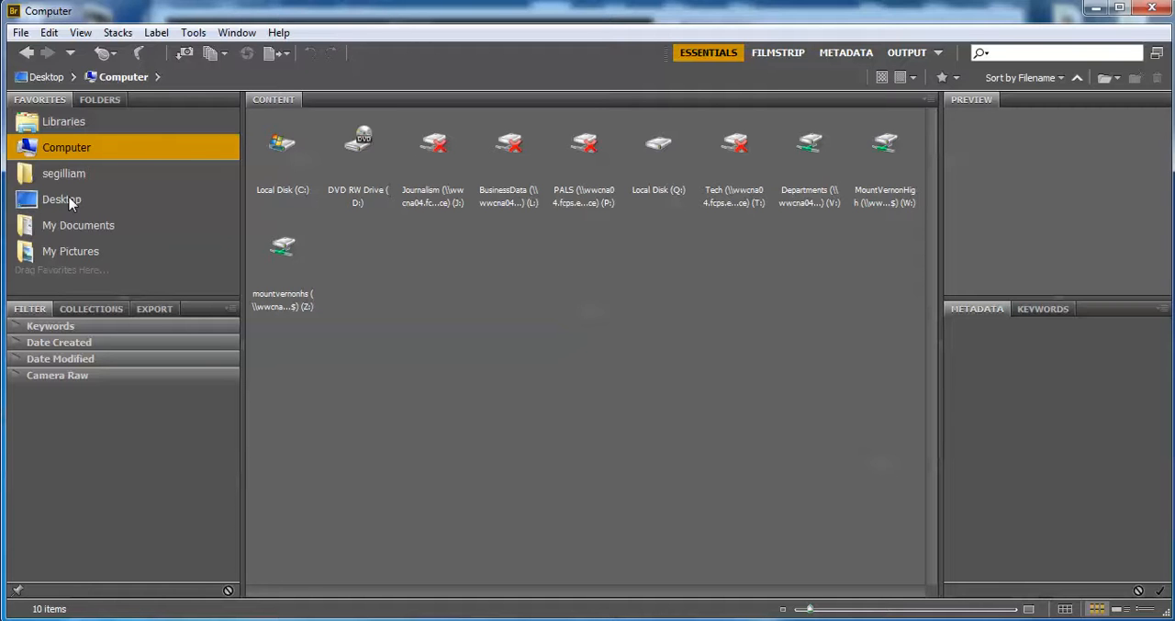
# - Go to the Desktop in Favorites to reach the wedding photos folder
pyautogui.click(63, 198)
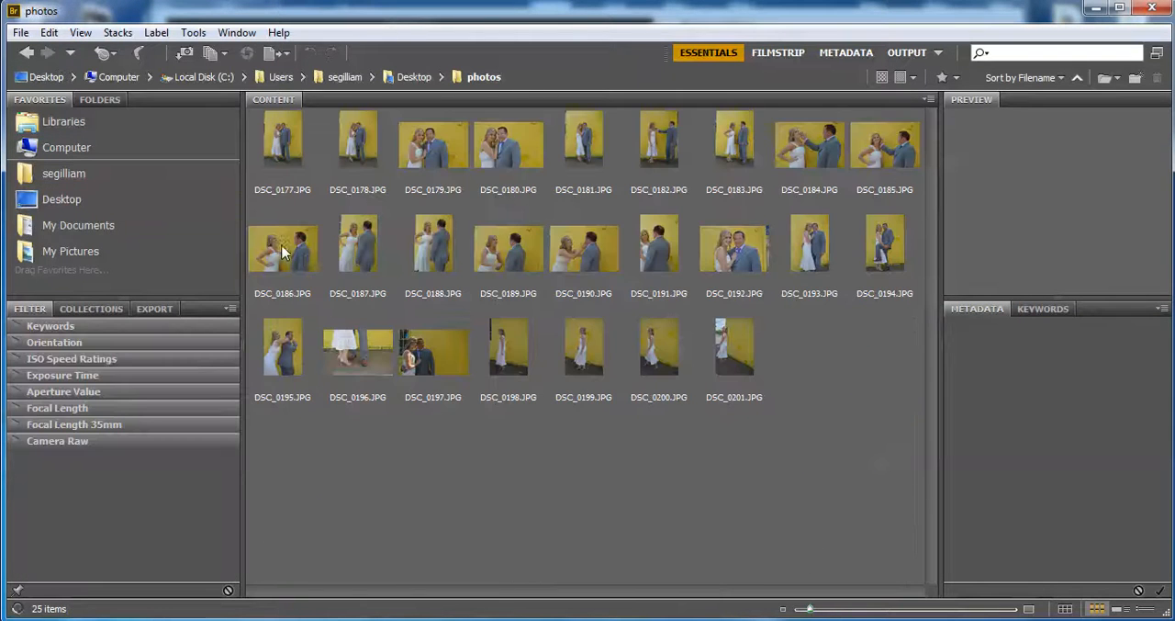
pyautogui.moveTo(614, 155)
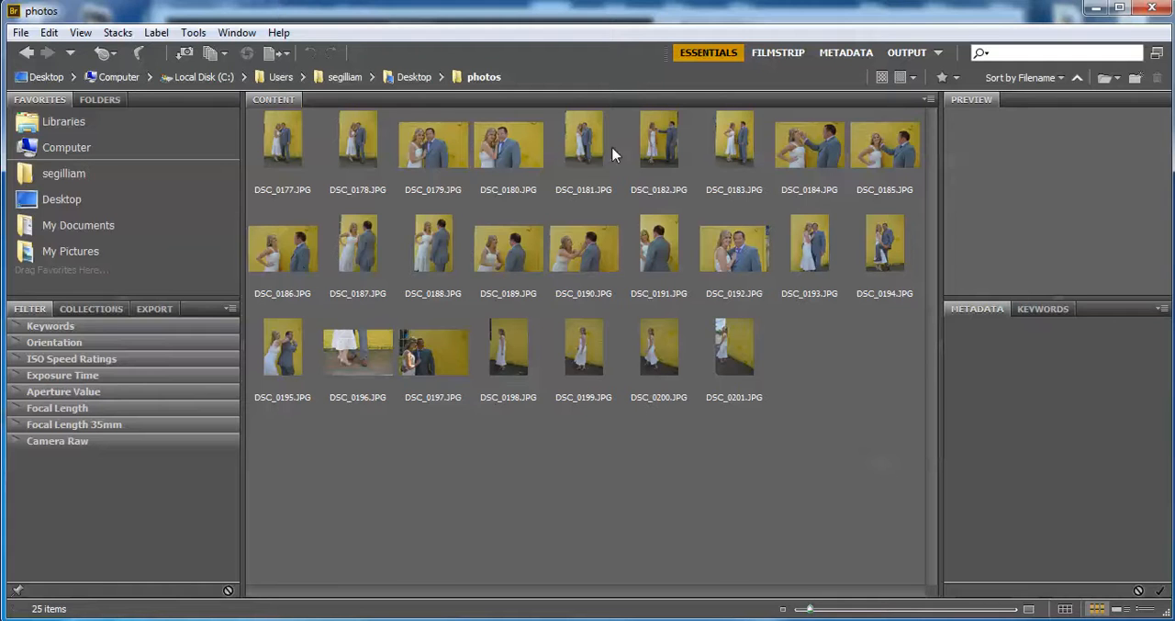
pyautogui.moveTo(308, 314)
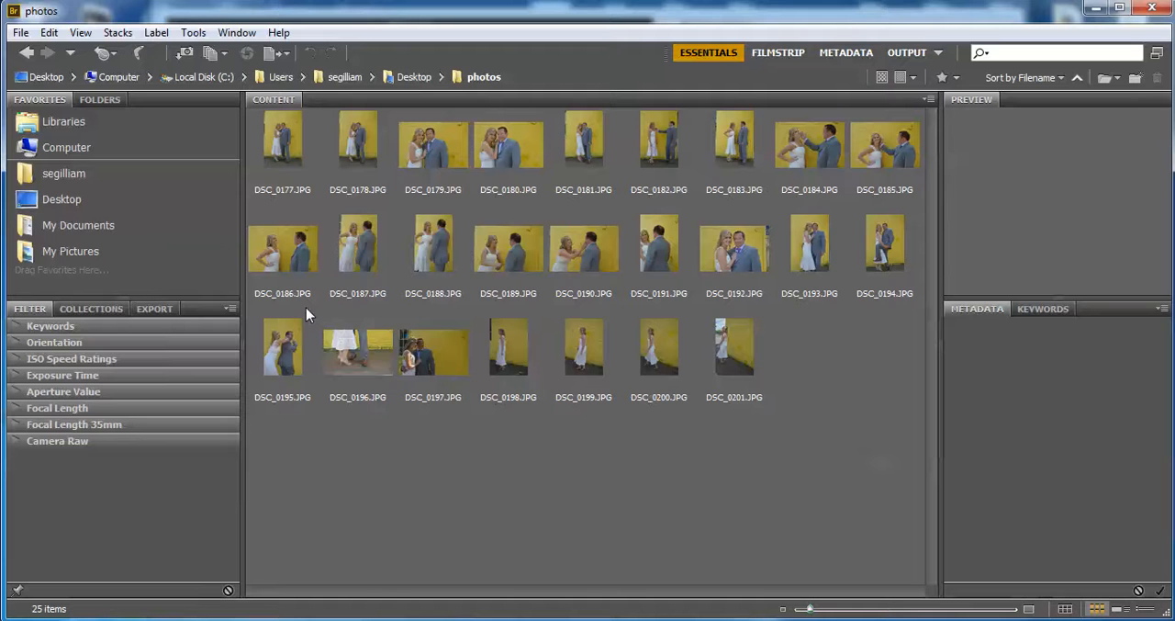
pyautogui.moveTo(349, 237)
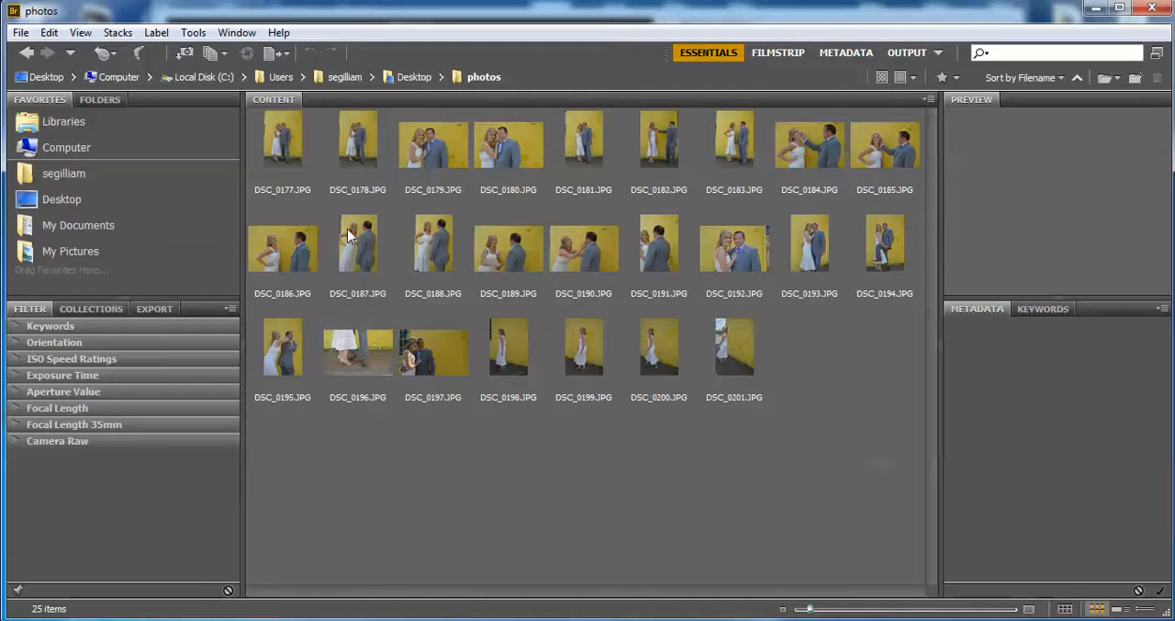
pyautogui.moveTo(797, 408)
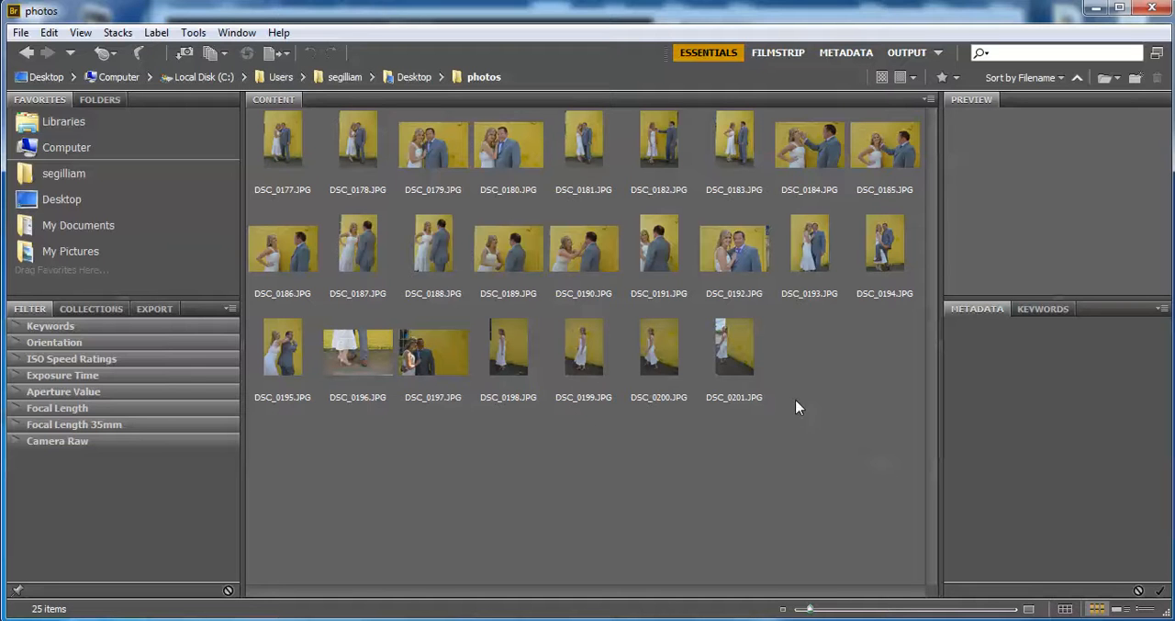
pyautogui.moveTo(915, 408)
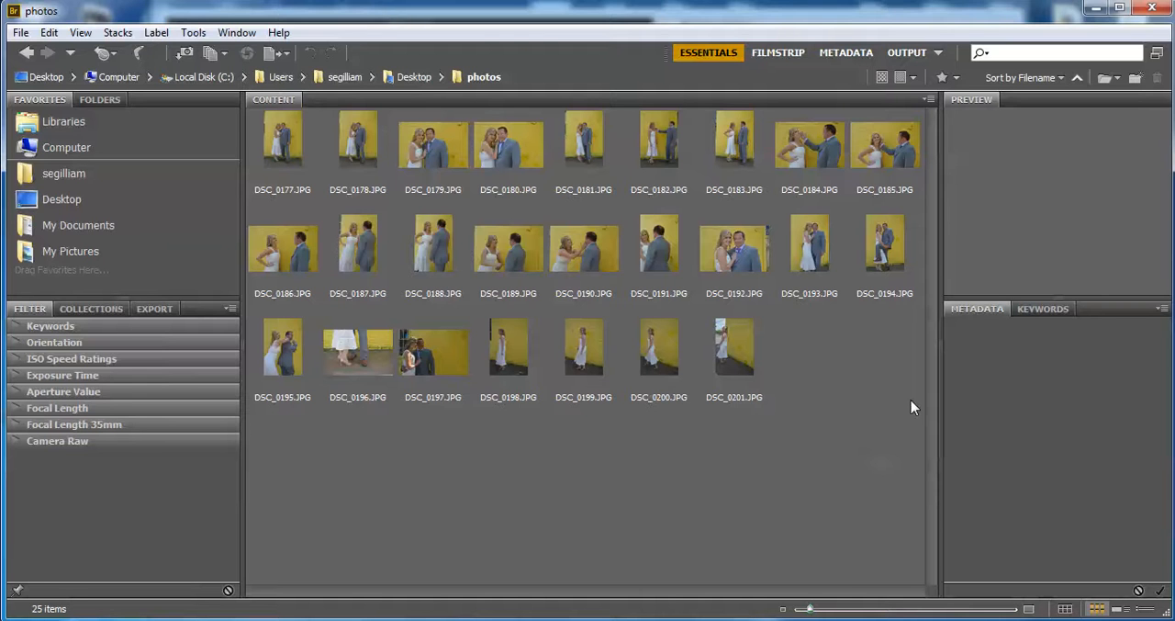
pyautogui.moveTo(376, 226)
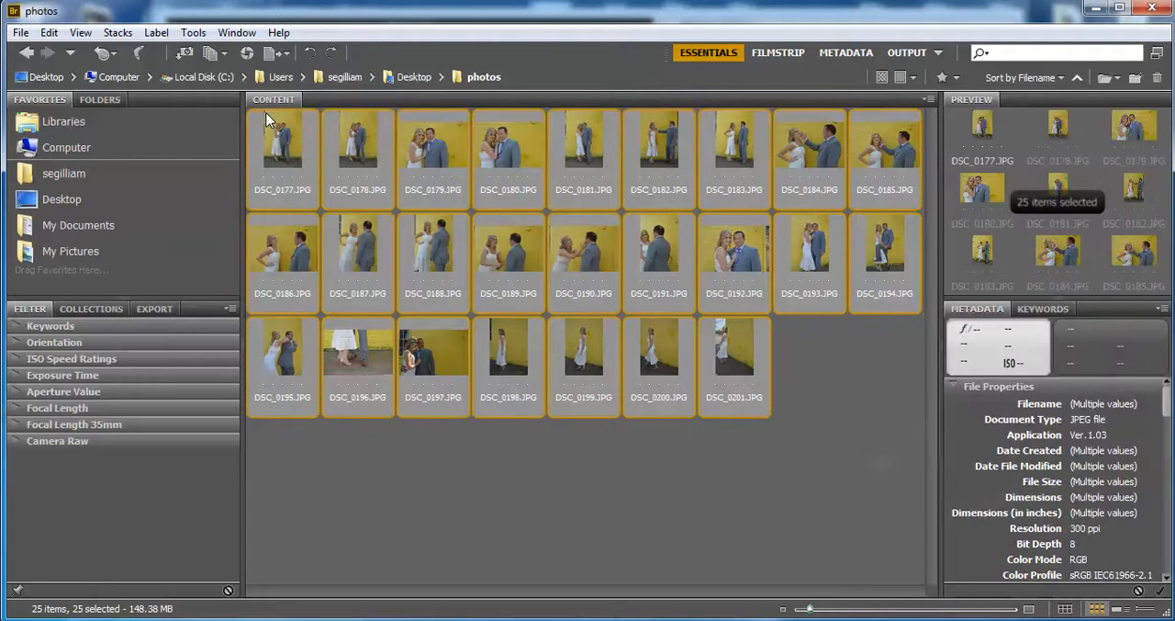
pyautogui.moveTo(709, 292)
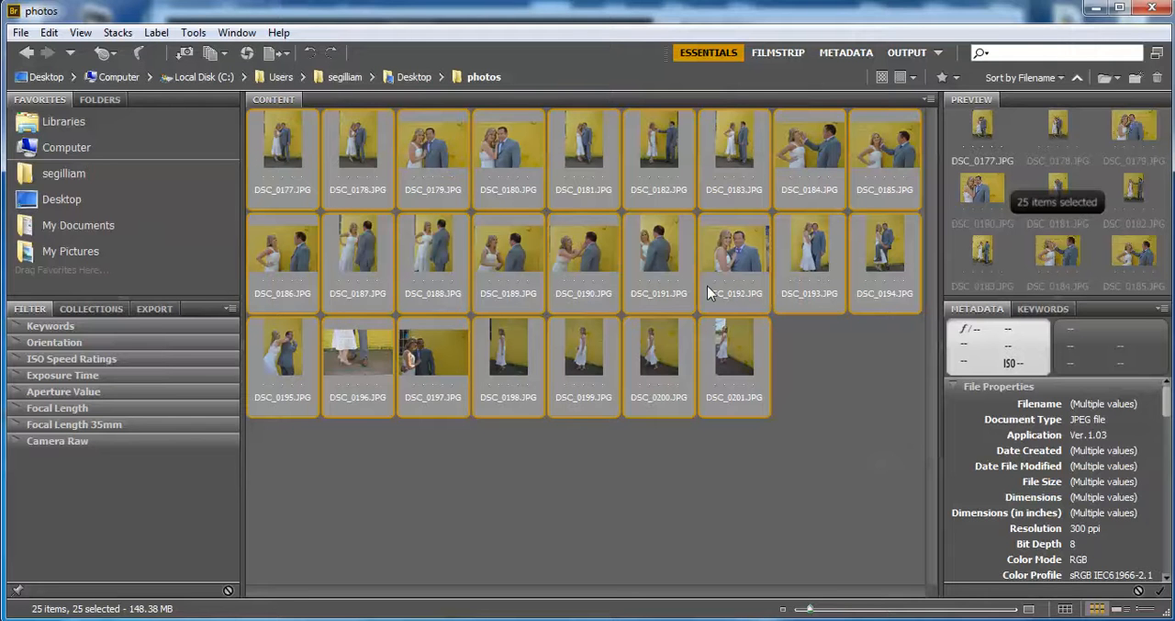
pyautogui.moveTo(487, 233)
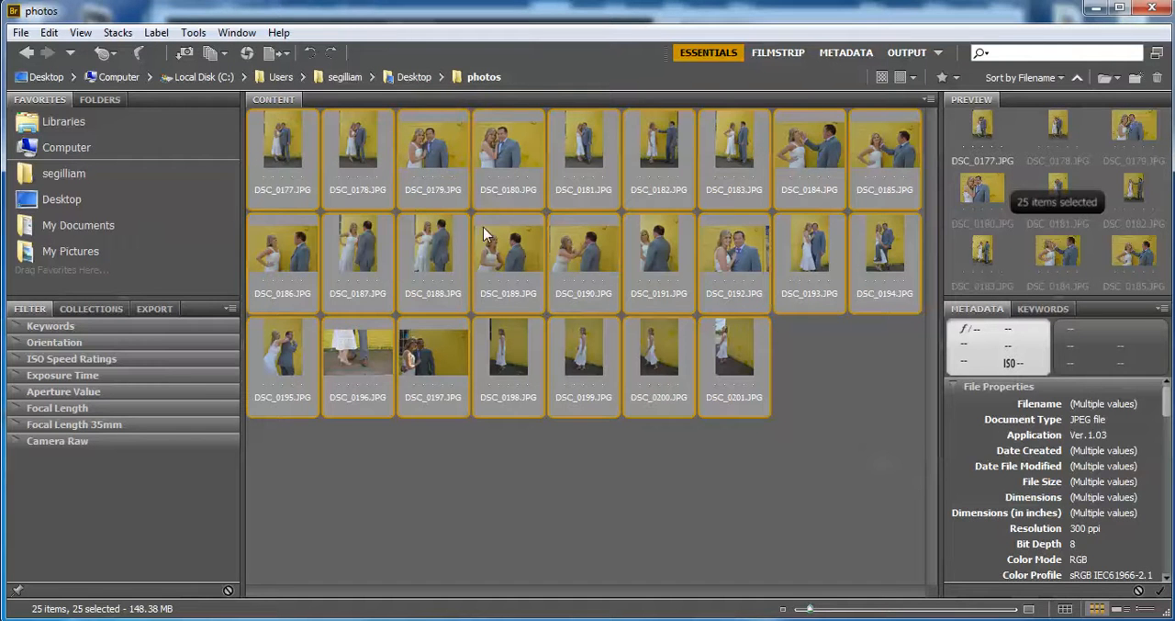
pyautogui.moveTo(523, 250)
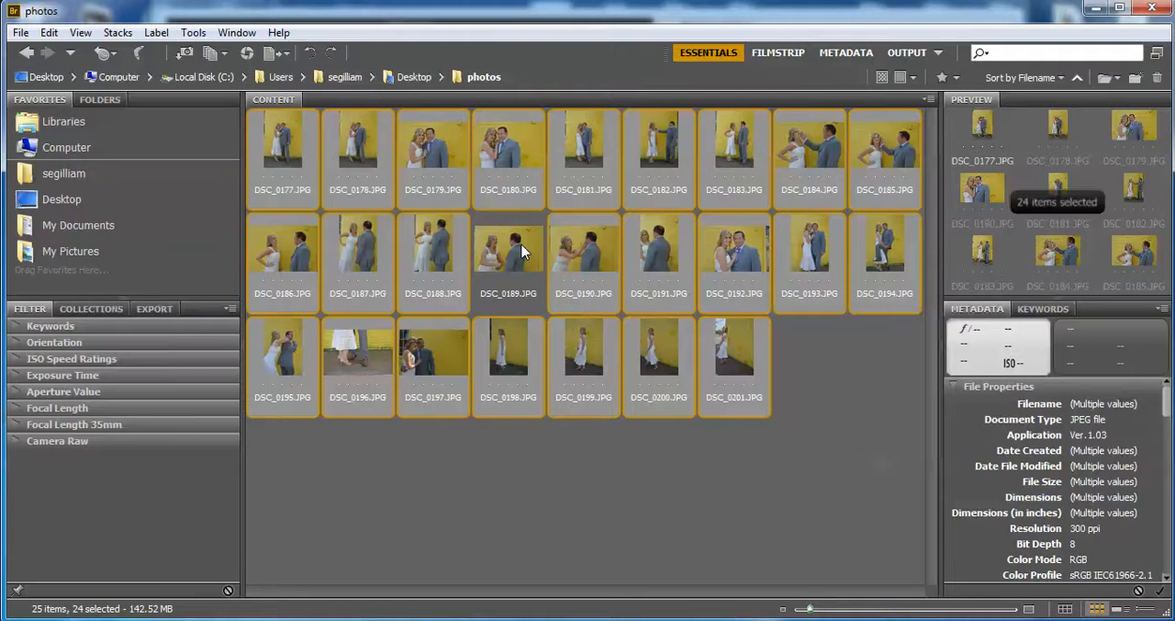
pyautogui.moveTo(367, 226)
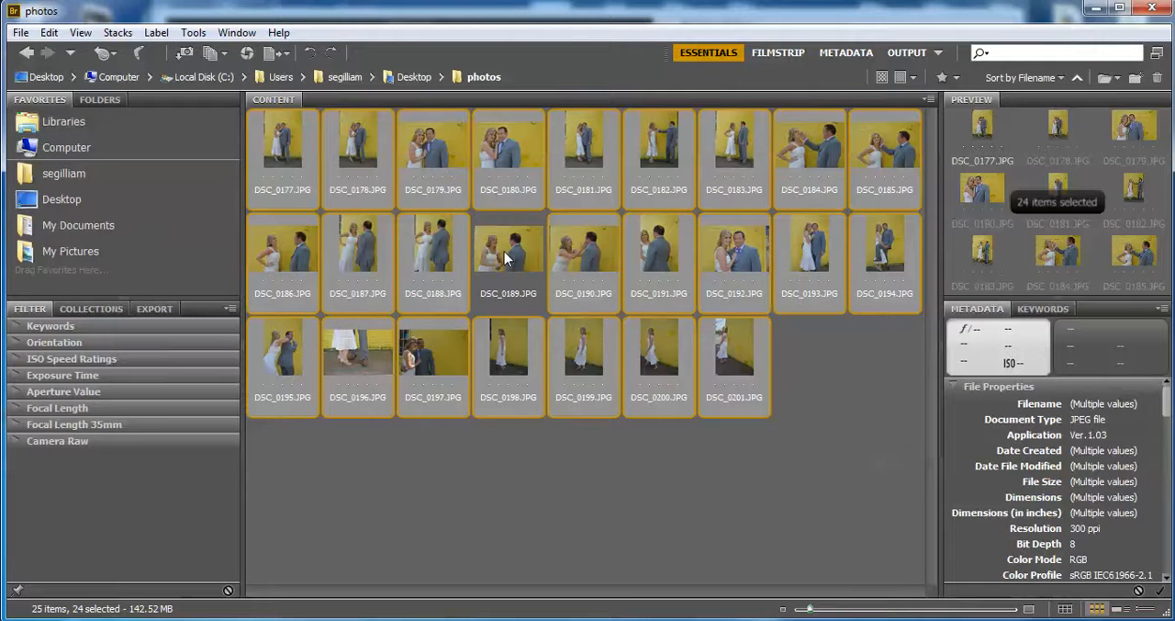
pyautogui.moveTo(812, 180)
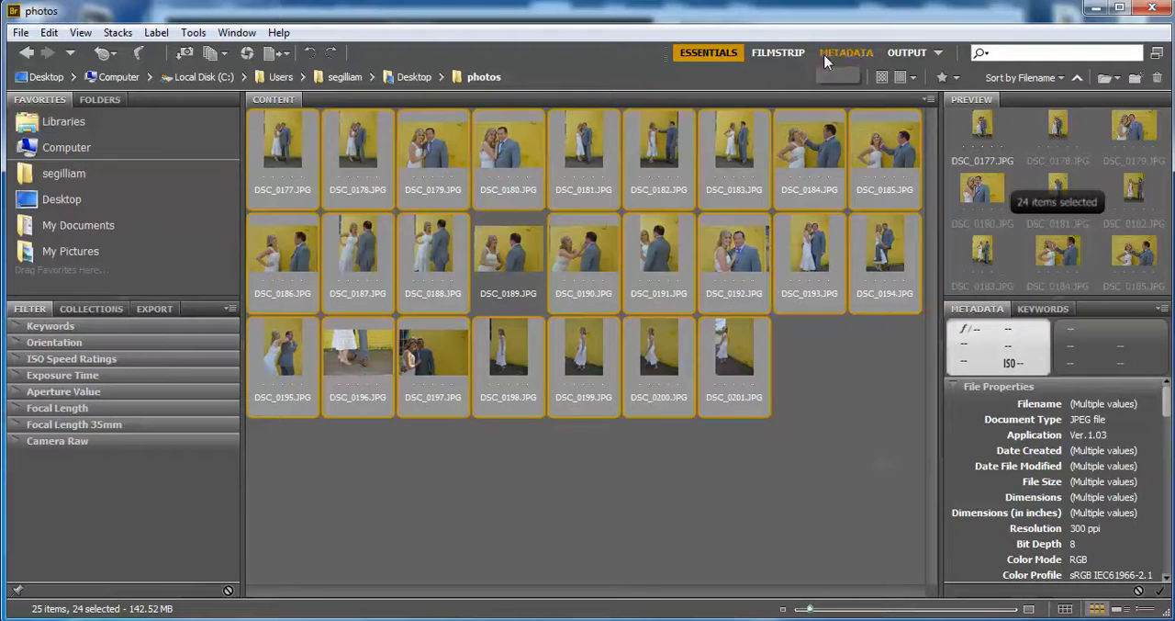
pyautogui.moveTo(782, 51)
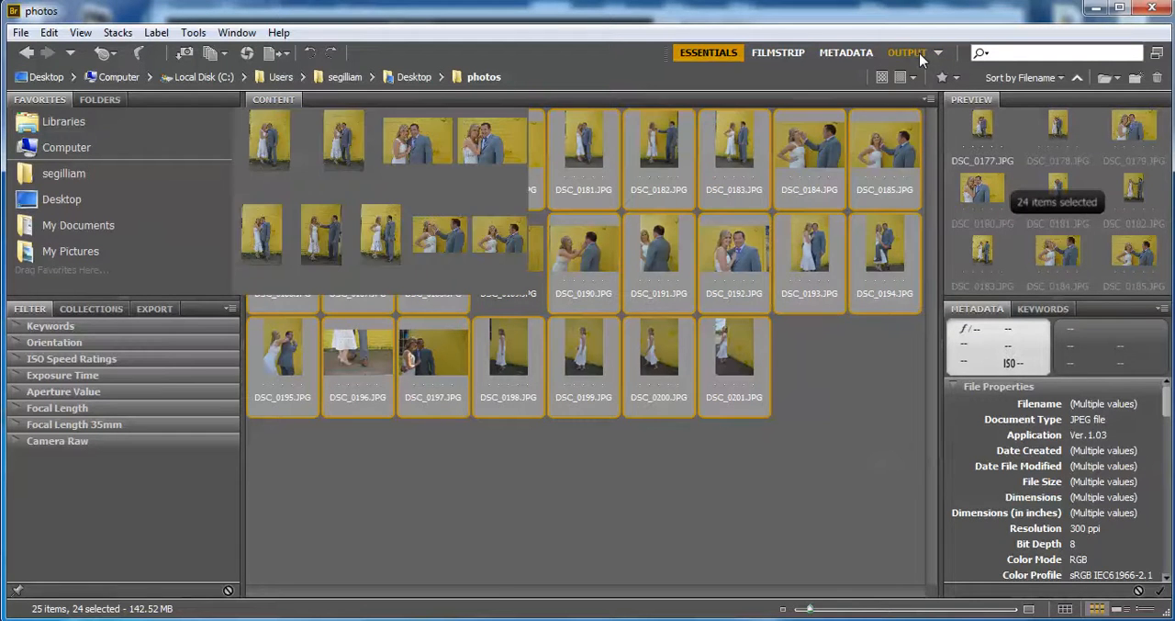
# - In the Output workspace, set the page preset to U.S. Paper, Letter 8.5 × 11 in
pyautogui.click(912, 52)
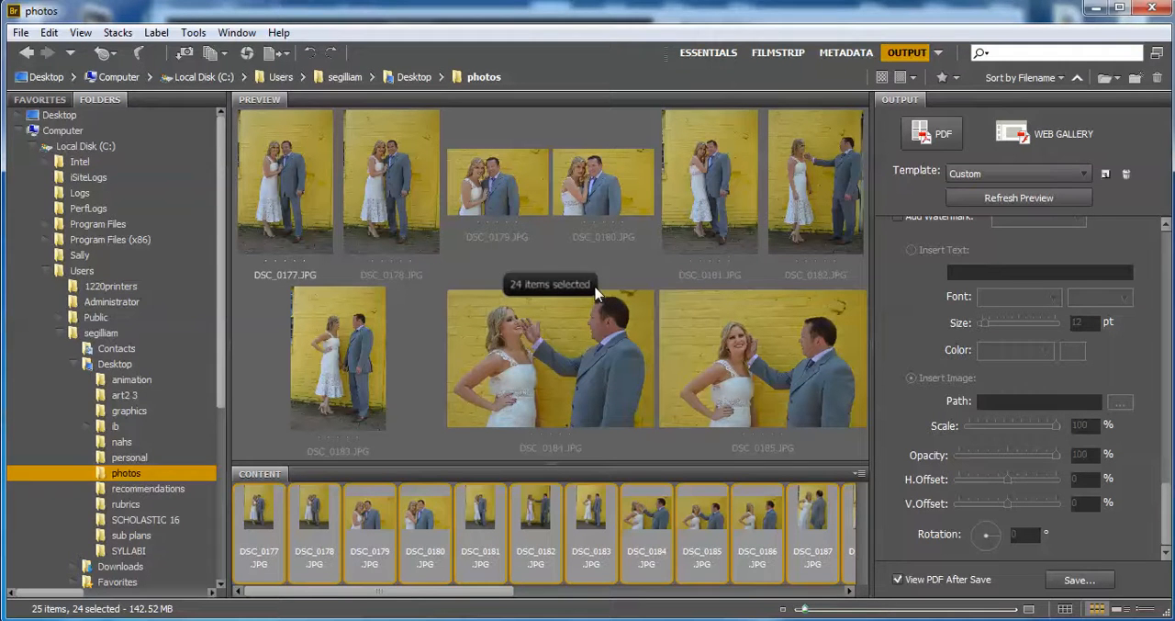
pyautogui.moveTo(880, 132)
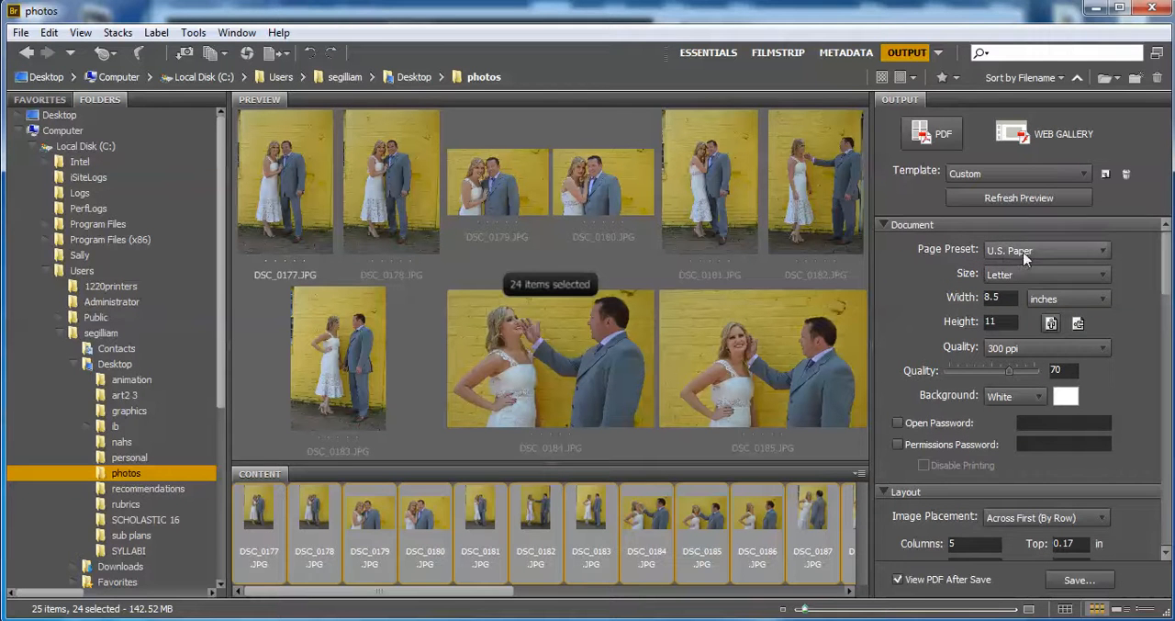
pyautogui.click(1047, 250)
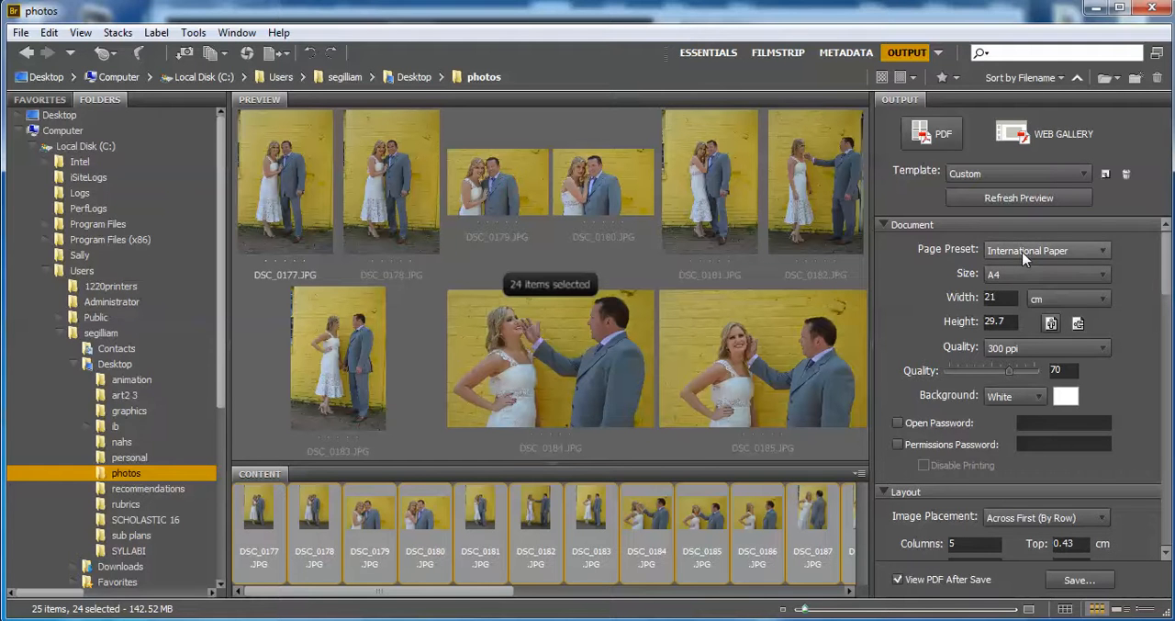
pyautogui.click(1047, 249)
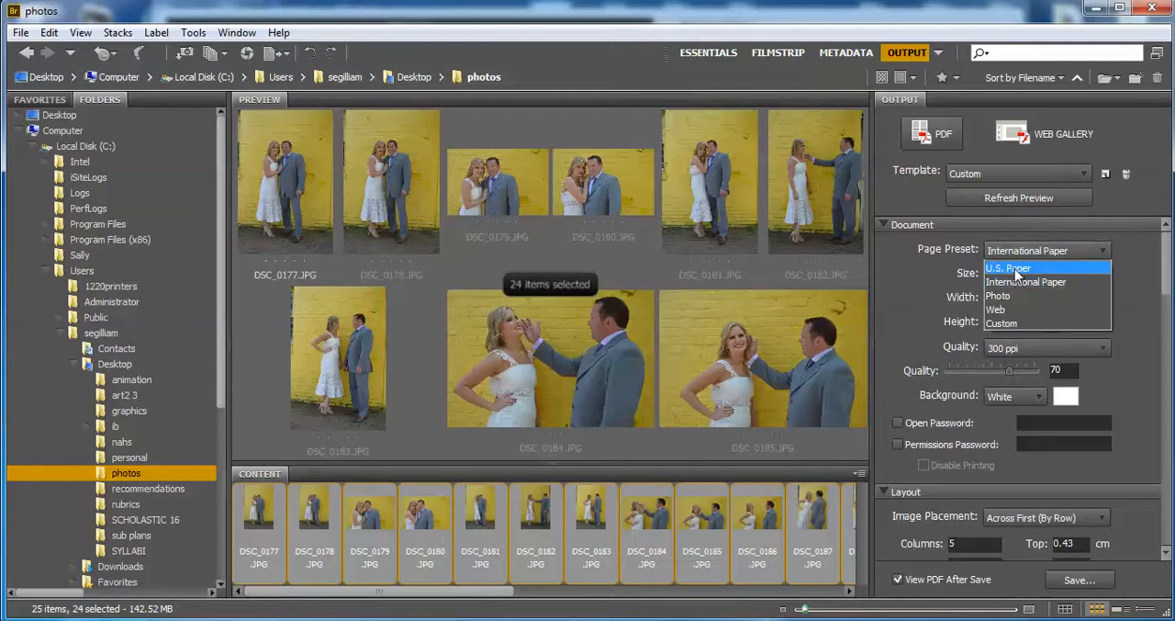
pyautogui.click(1008, 268)
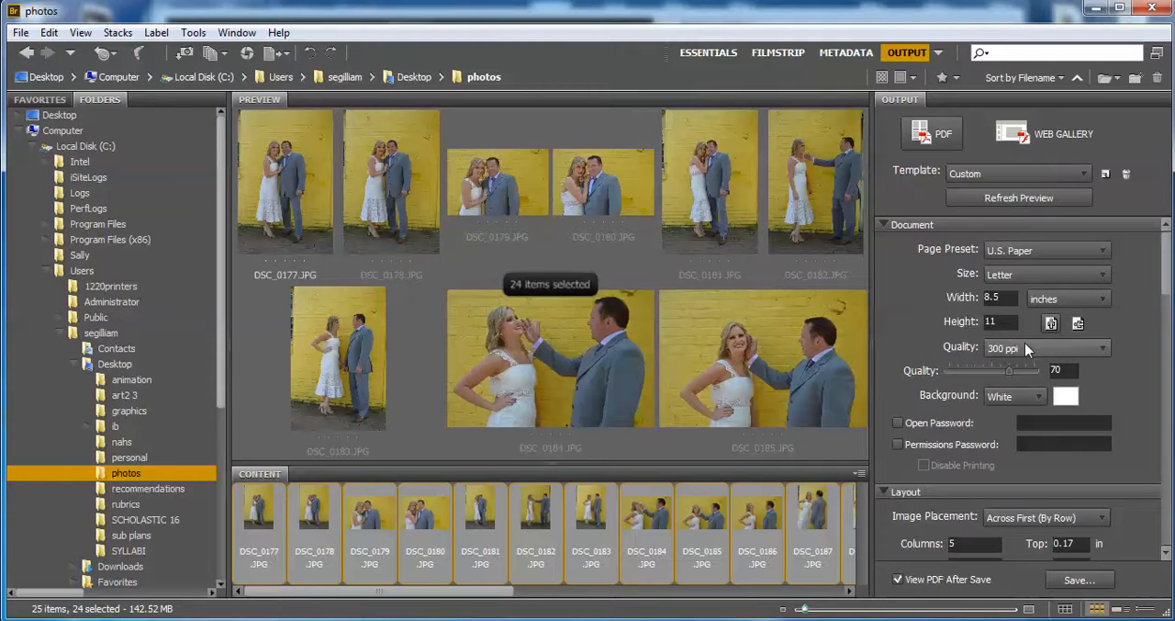
pyautogui.moveTo(1078, 323)
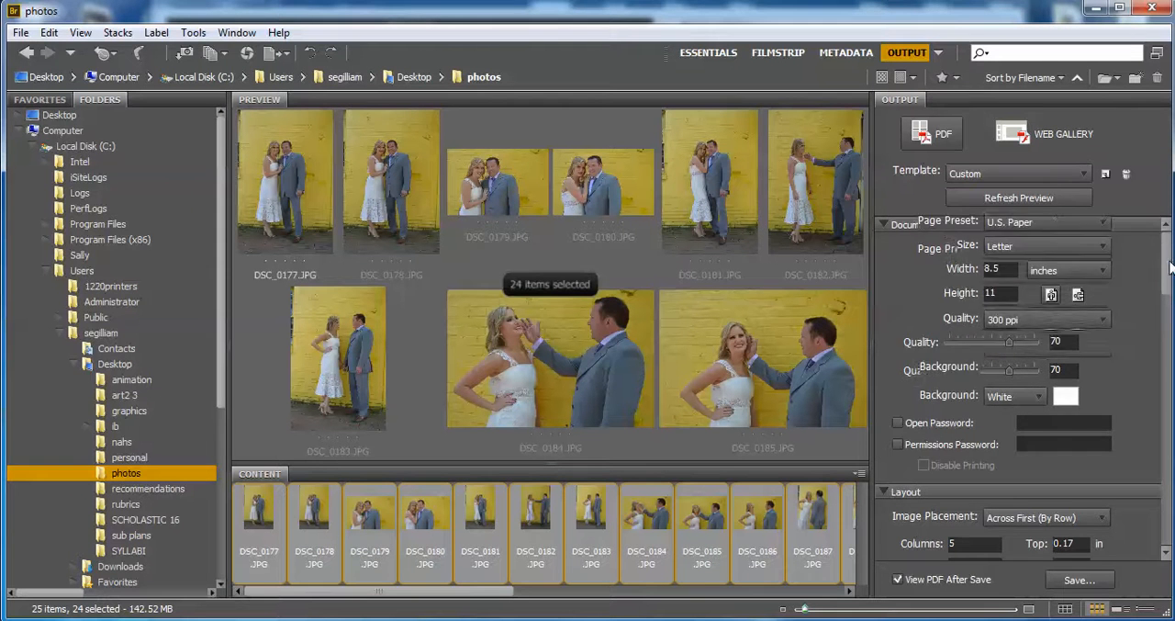
pyautogui.scroll(-3)
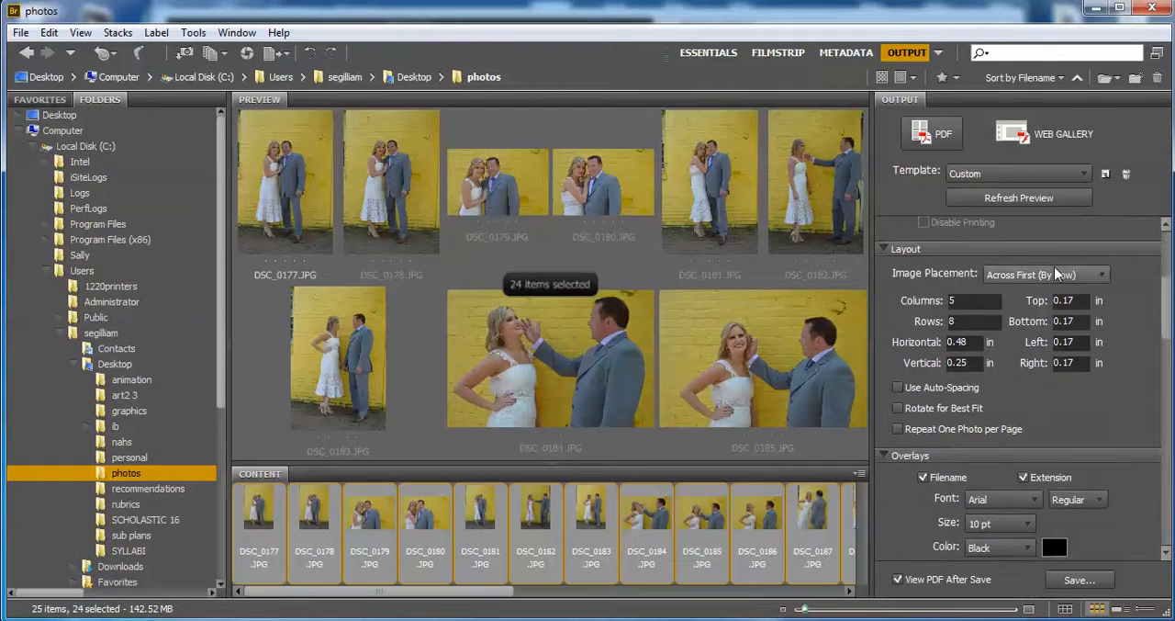
pyautogui.click(1047, 274)
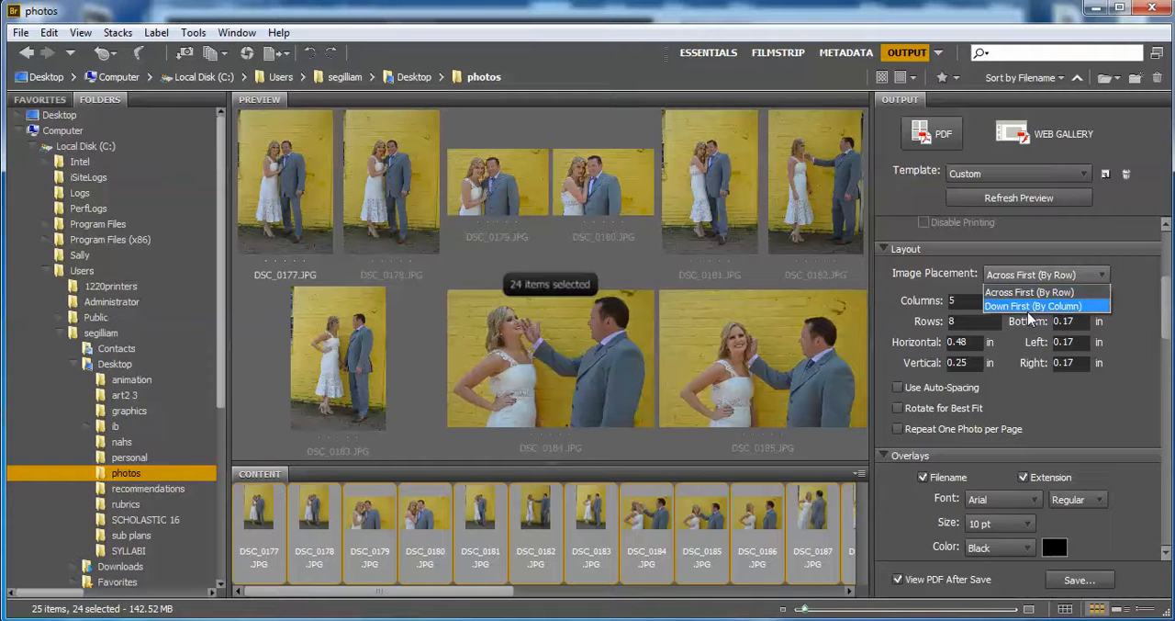
pyautogui.moveTo(1028, 292)
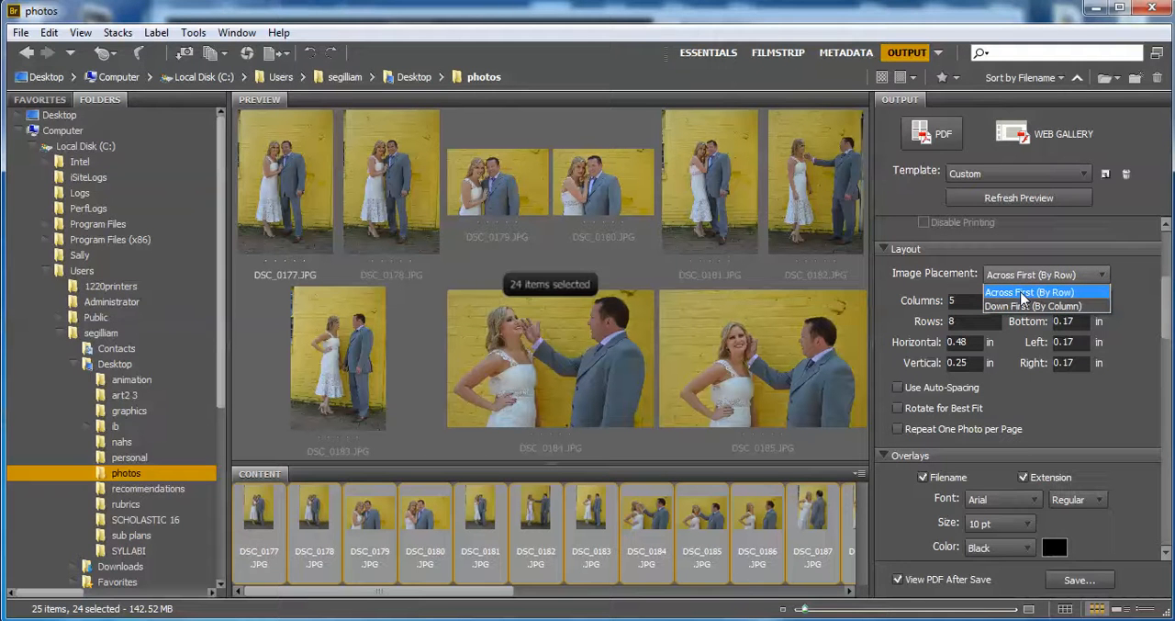
pyautogui.click(1028, 292)
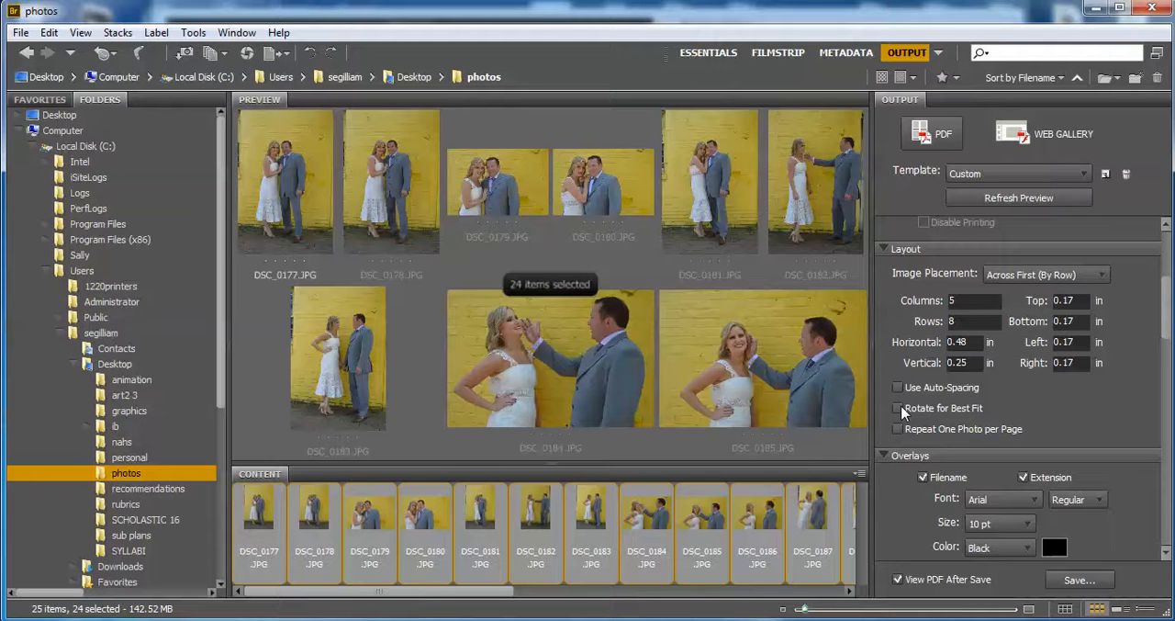
pyautogui.moveTo(1043, 442)
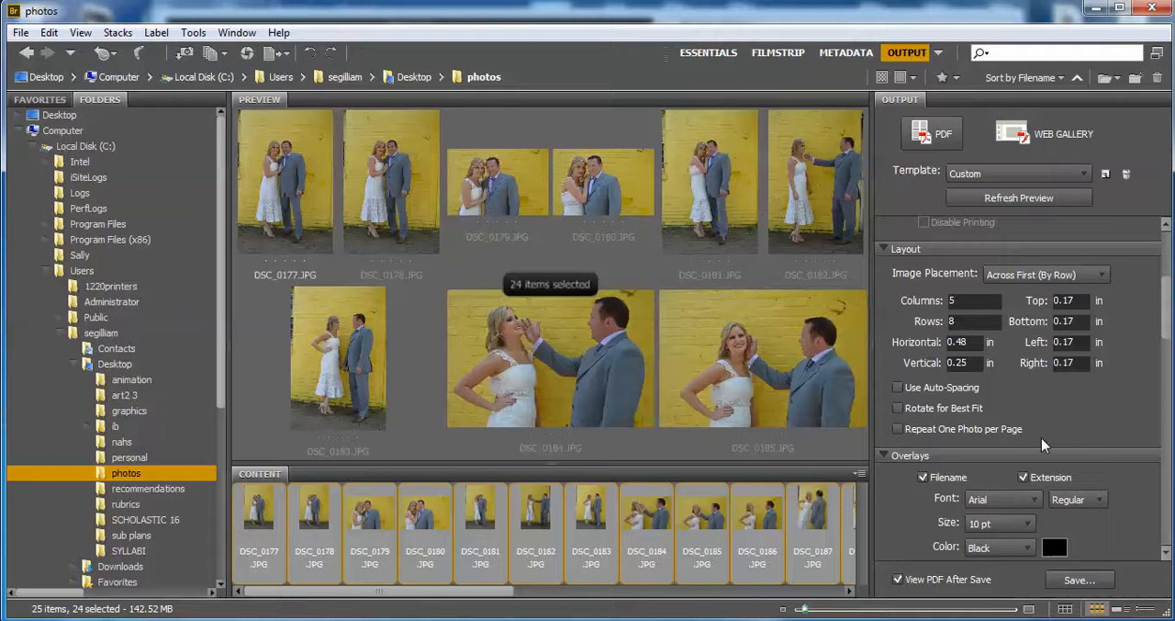
pyautogui.moveTo(1168, 366)
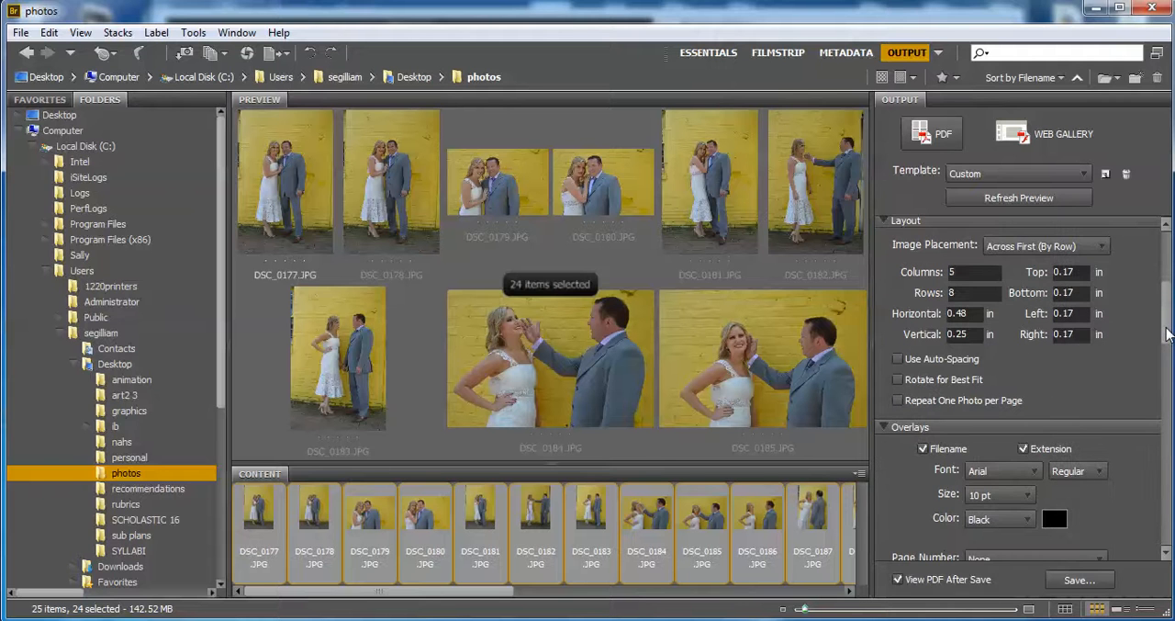
pyautogui.scroll(-3)
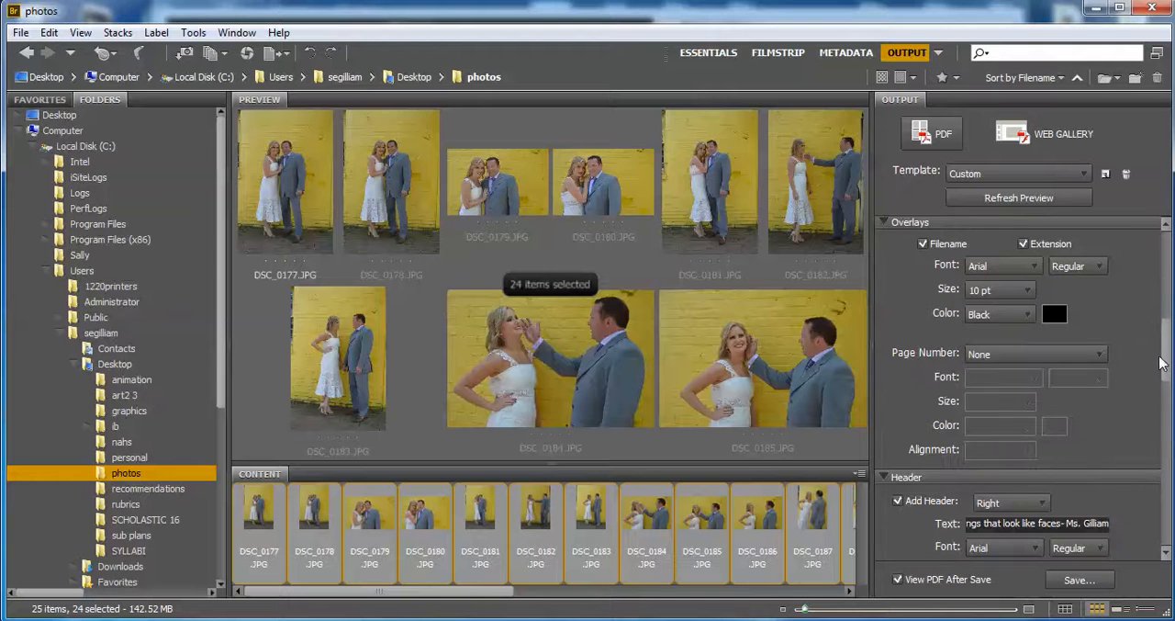
pyautogui.moveTo(951, 250)
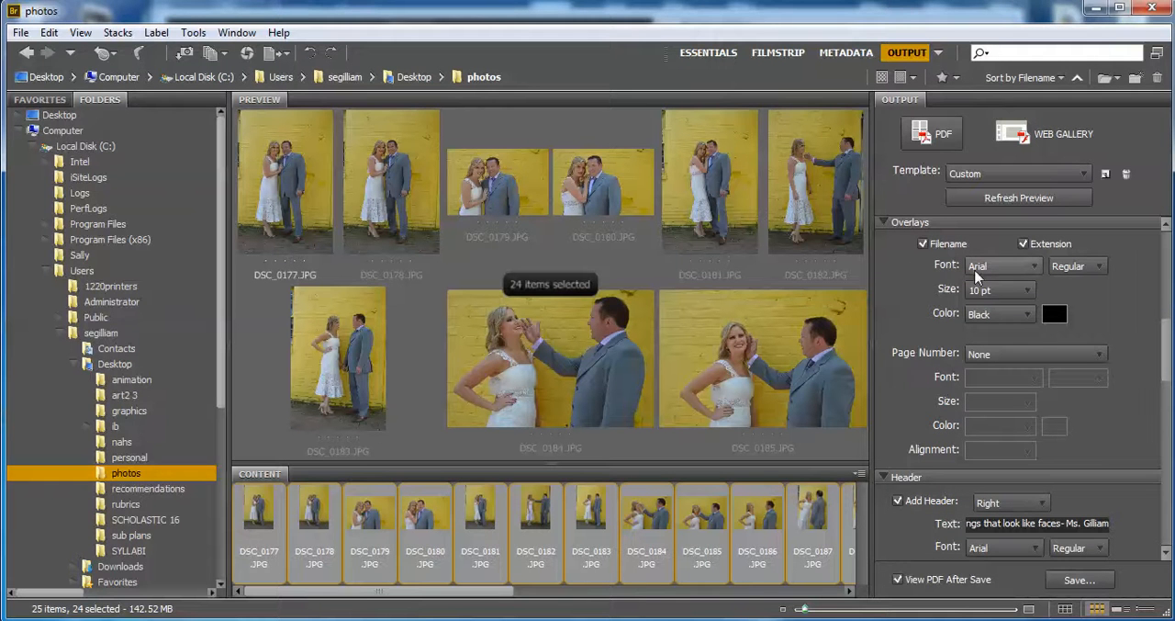
pyautogui.moveTo(998, 290)
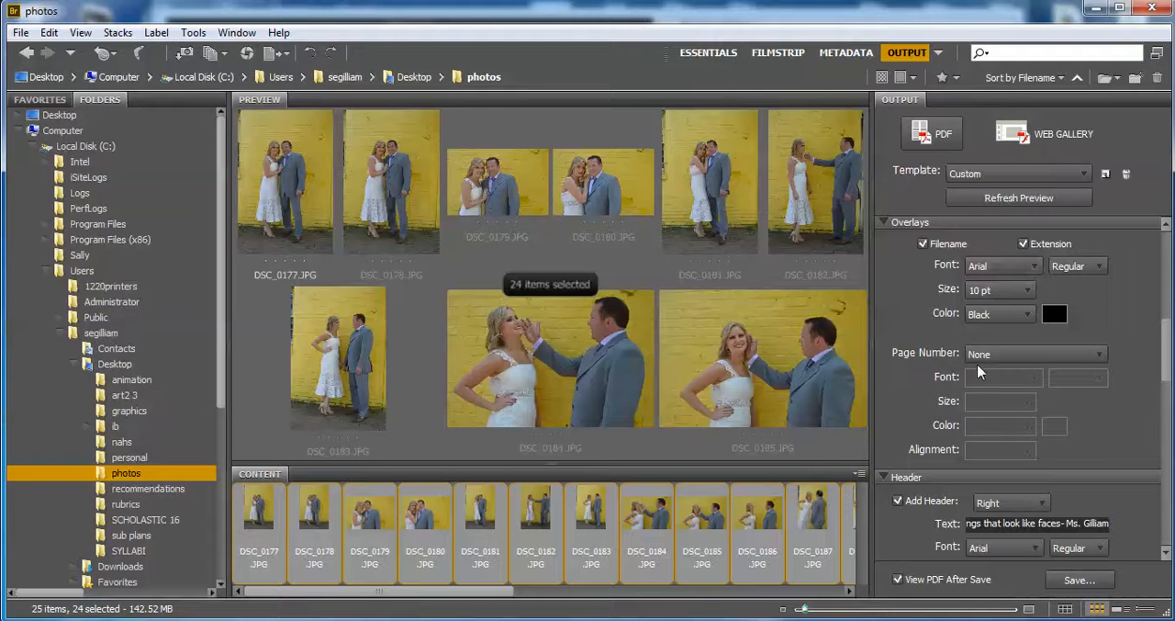
pyautogui.scroll(-3)
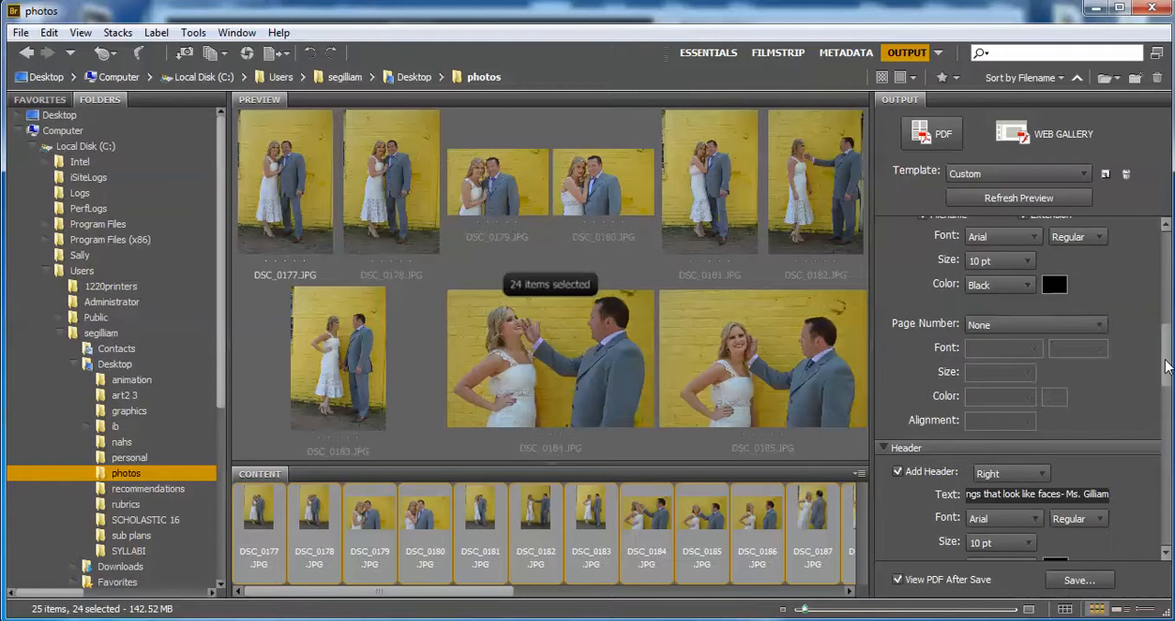
pyautogui.scroll(-3)
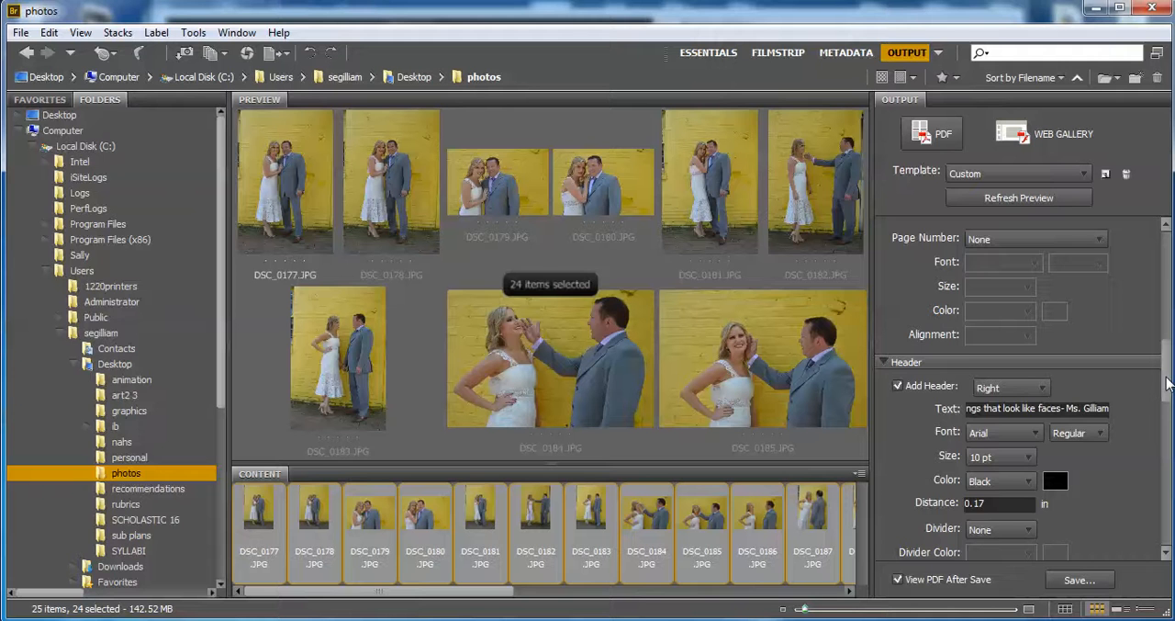
pyautogui.scroll(-3)
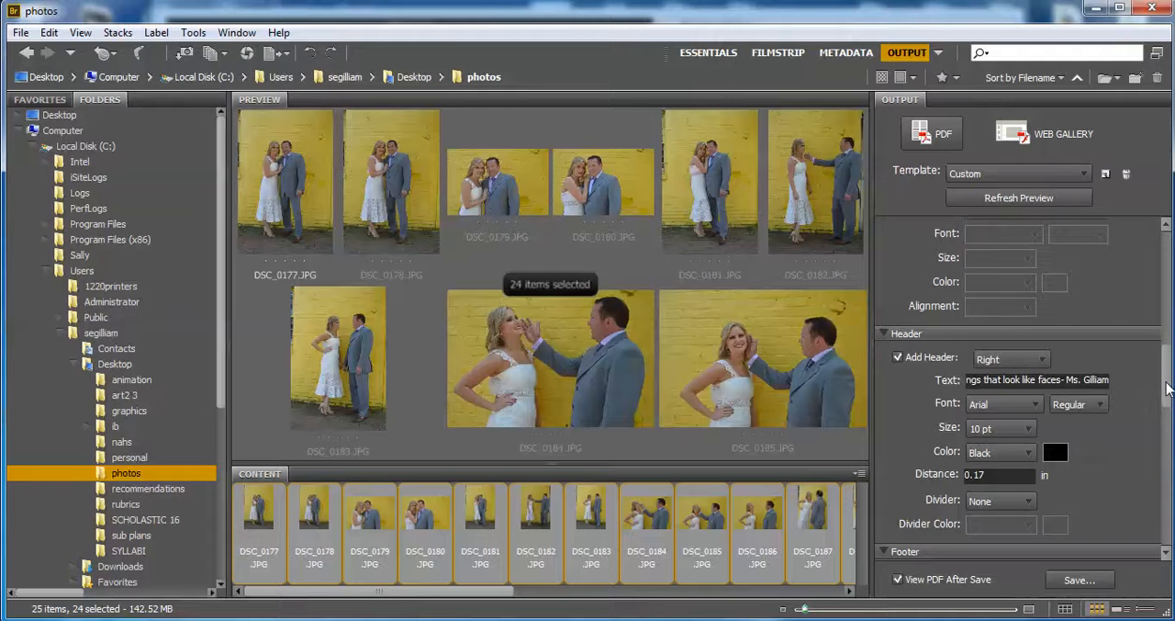
pyautogui.scroll(-3)
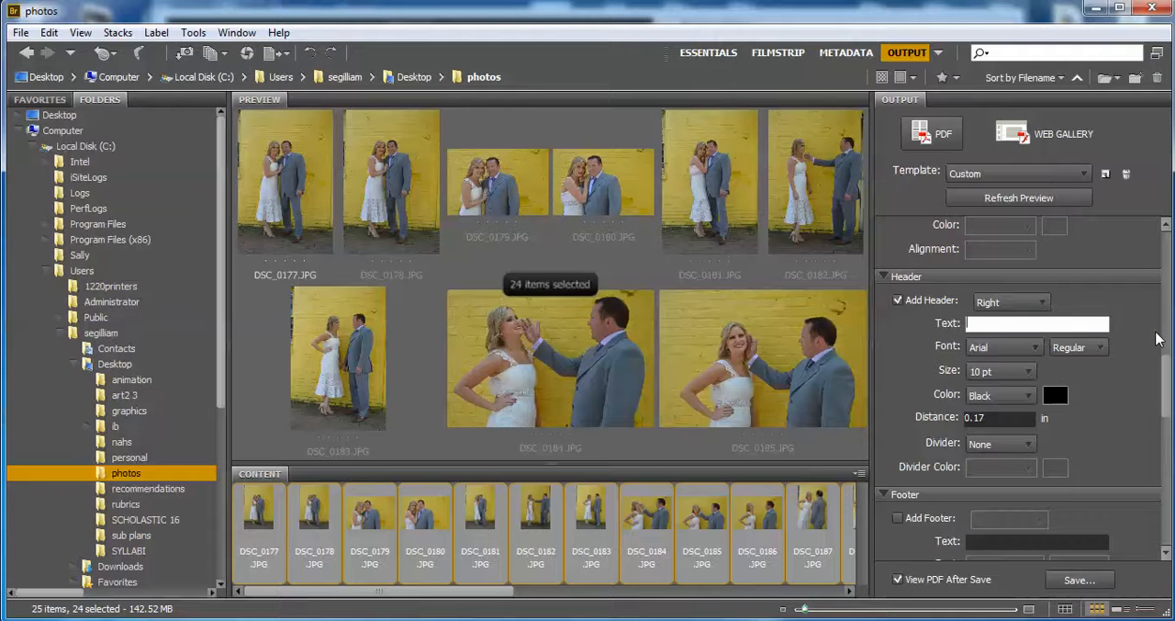
# - Enter the header text 'Ms. Gilliam- Wedding Shoot' and align it to Center
pyautogui.write('M')
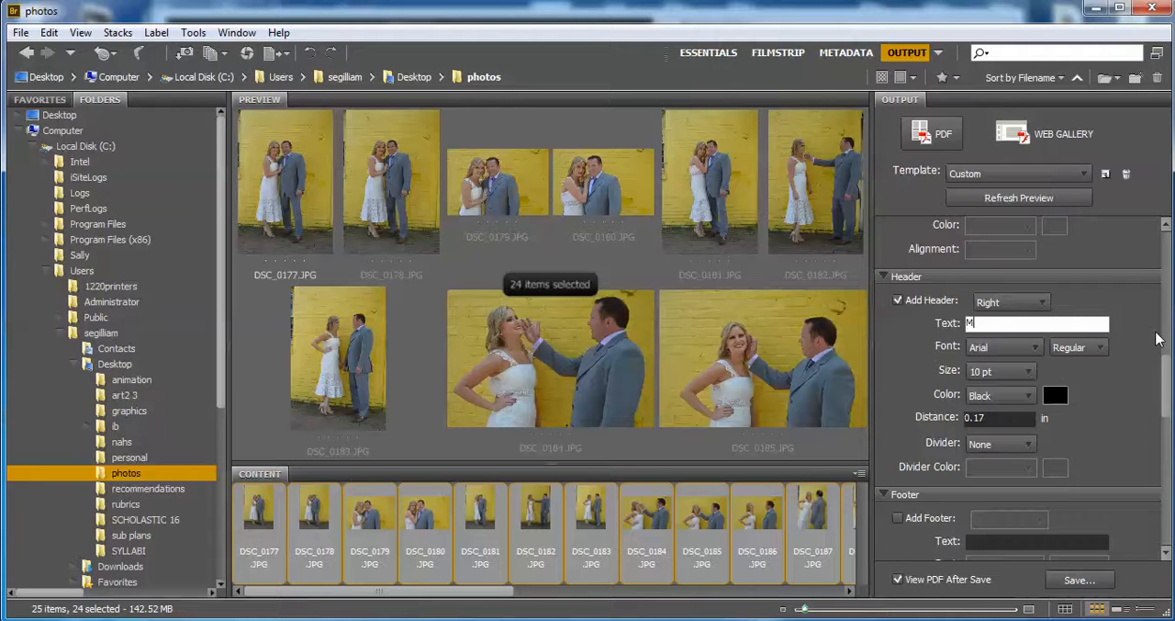
pyautogui.write('s.')
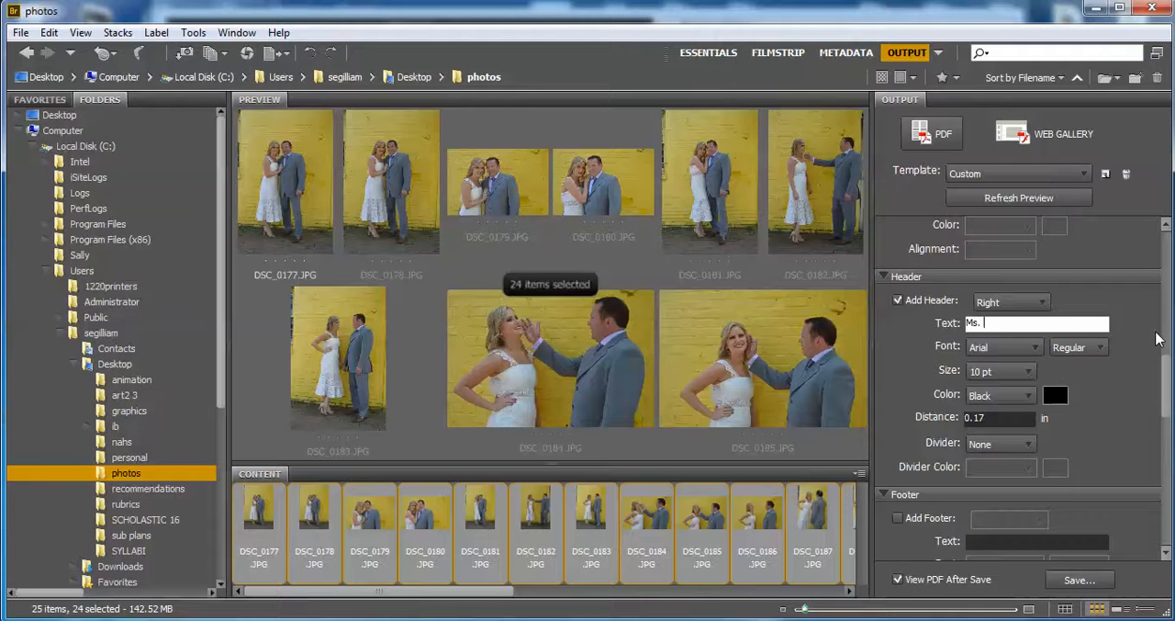
pyautogui.write('Gilli')
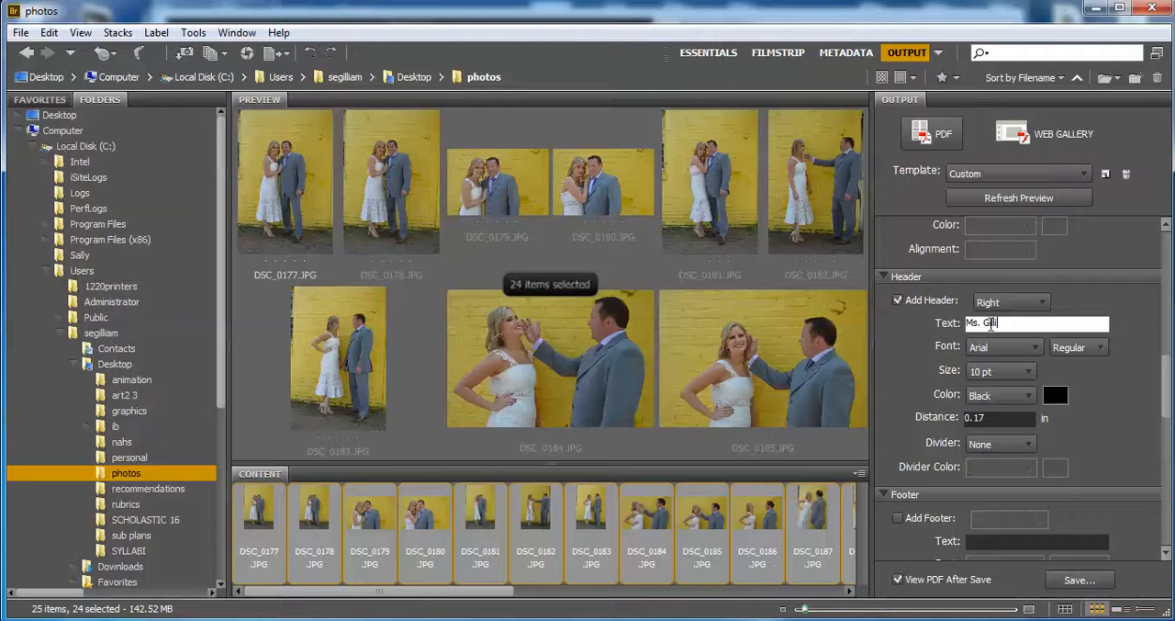
pyautogui.write('illiam')
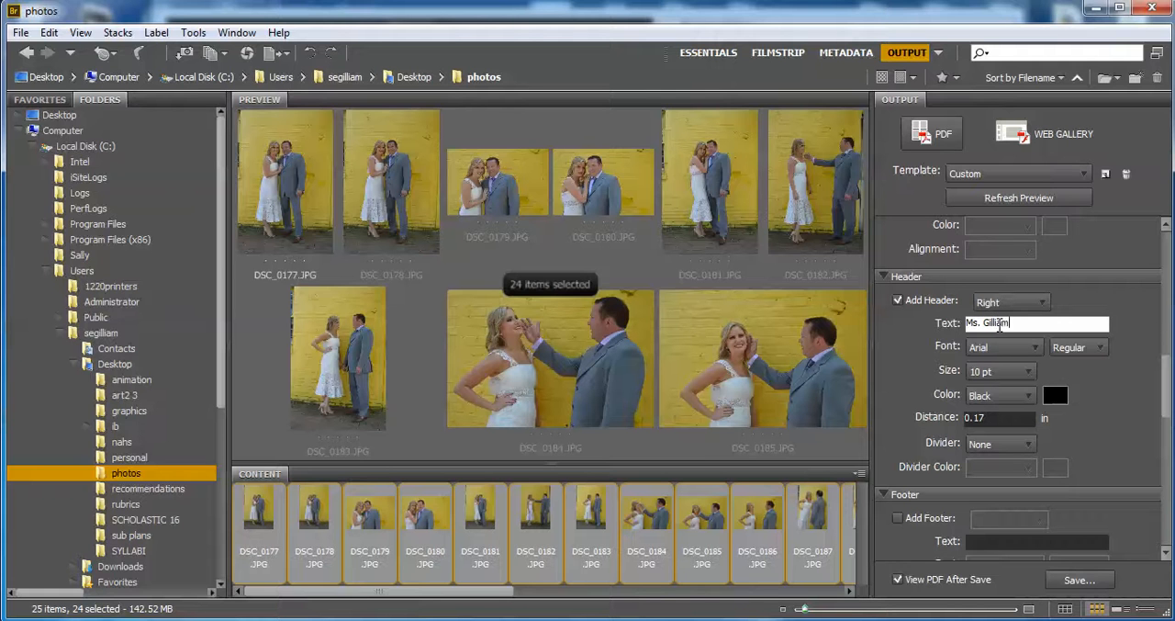
pyautogui.write('- We')
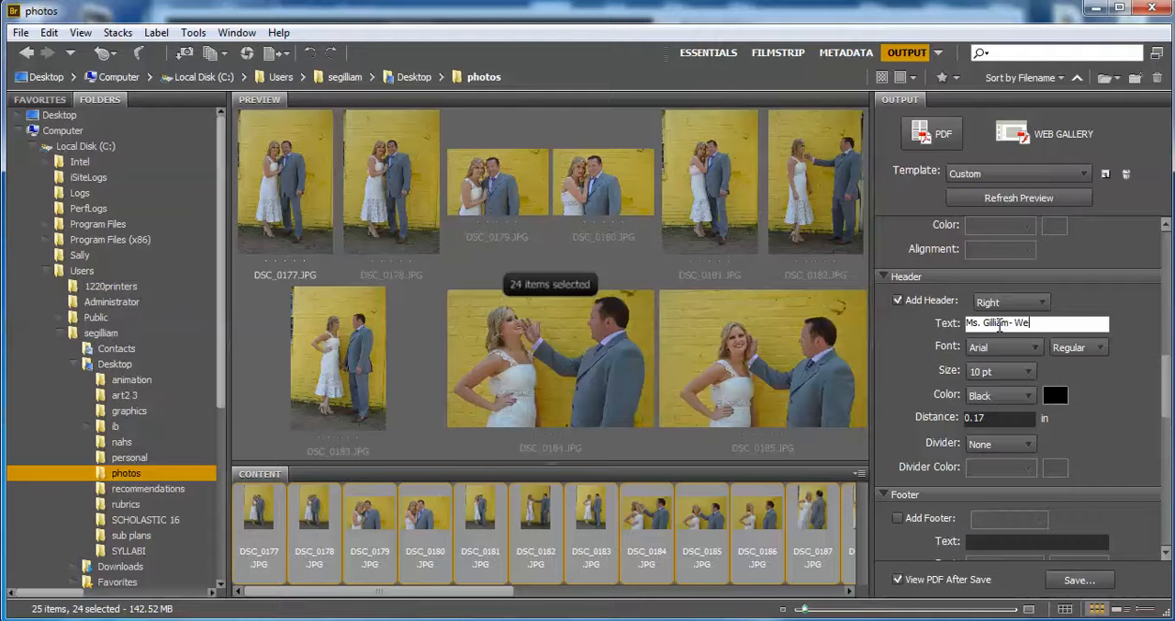
pyautogui.write('dding Shoot')
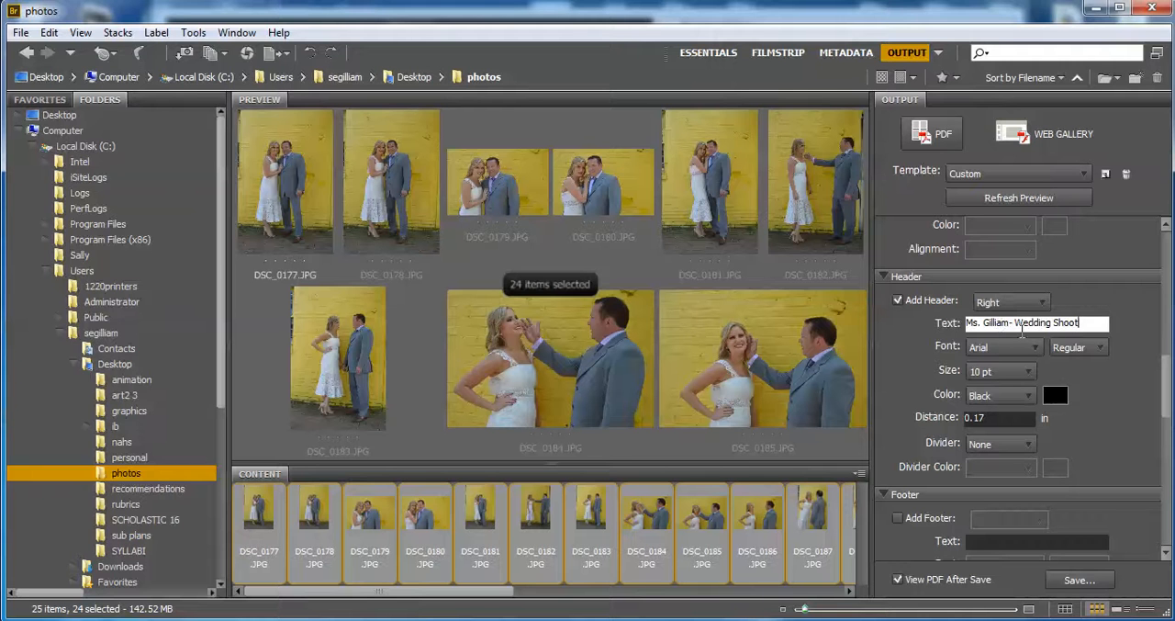
pyautogui.click(1010, 301)
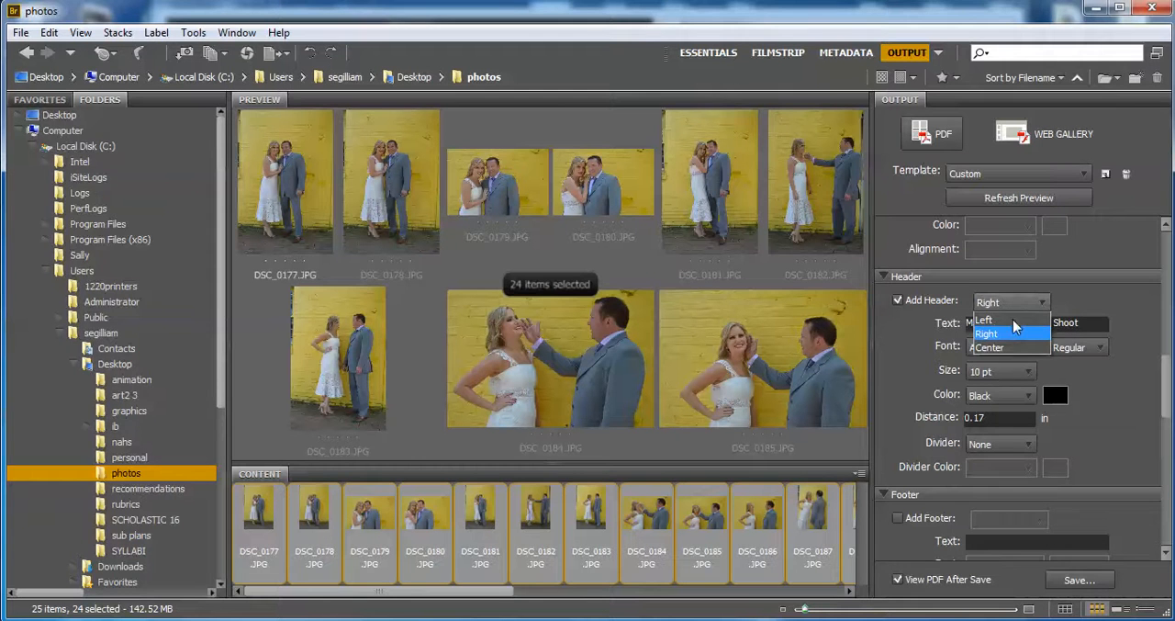
pyautogui.click(988, 347)
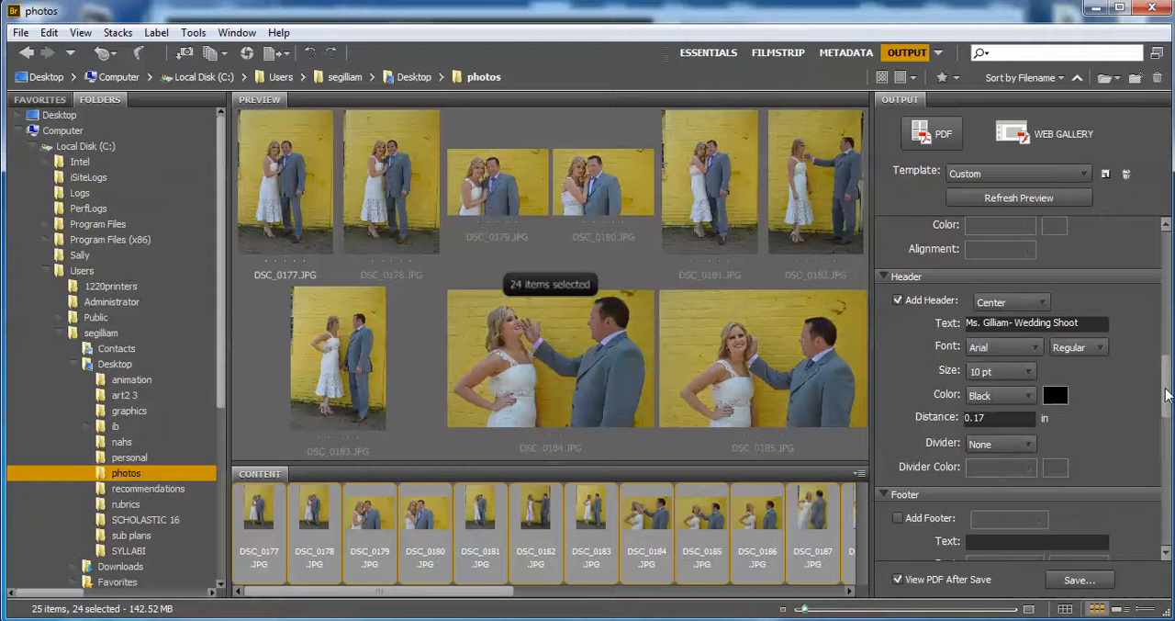
# - Scroll past the Footer, Playback and Watermark options and start saving the PDF
pyautogui.scroll(-3)
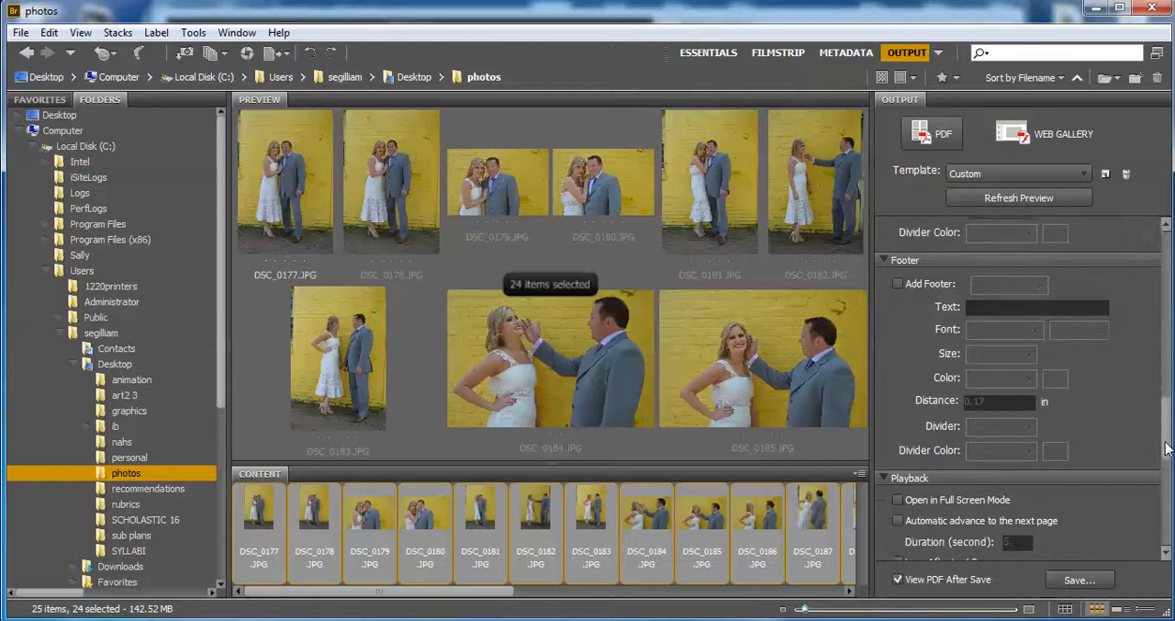
pyautogui.scroll(-3)
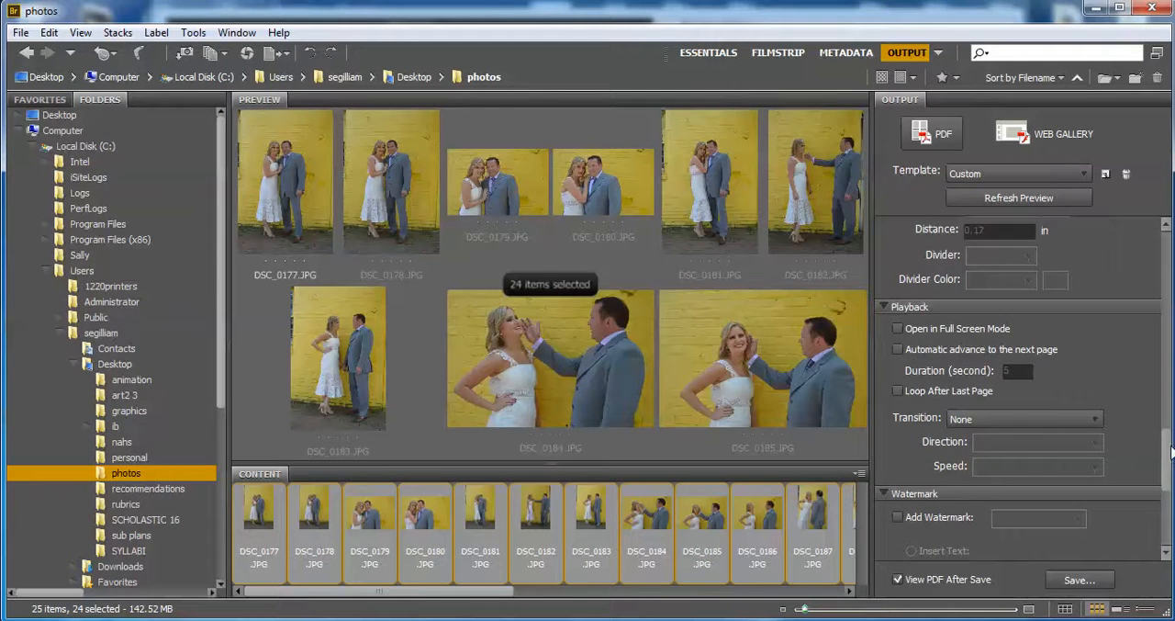
pyautogui.scroll(-3)
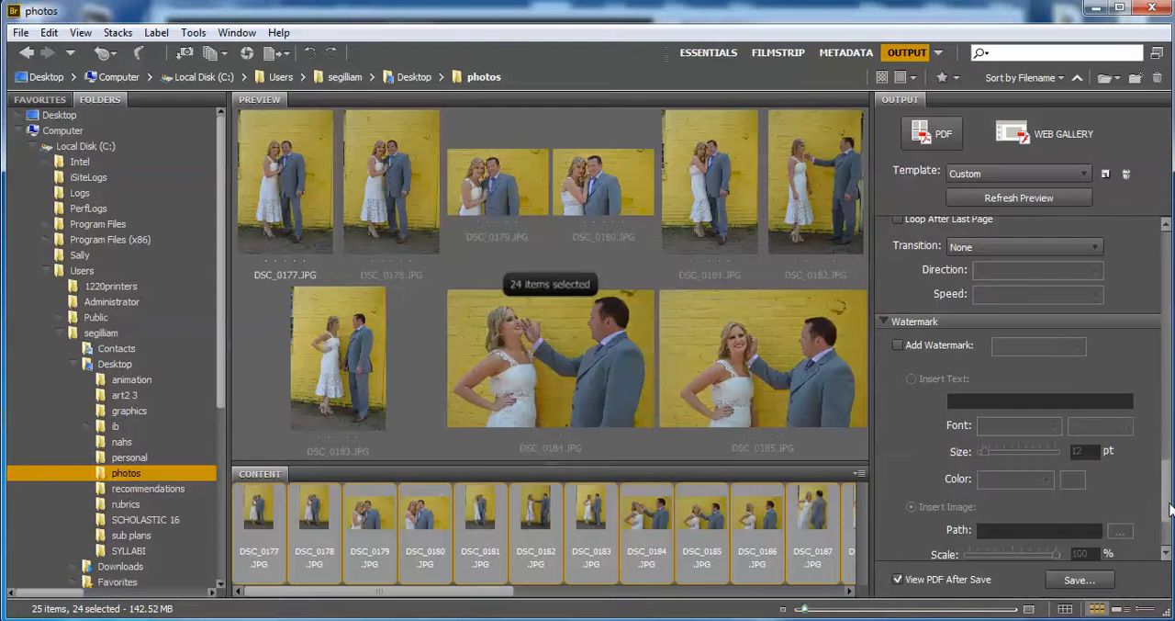
pyautogui.scroll(-3)
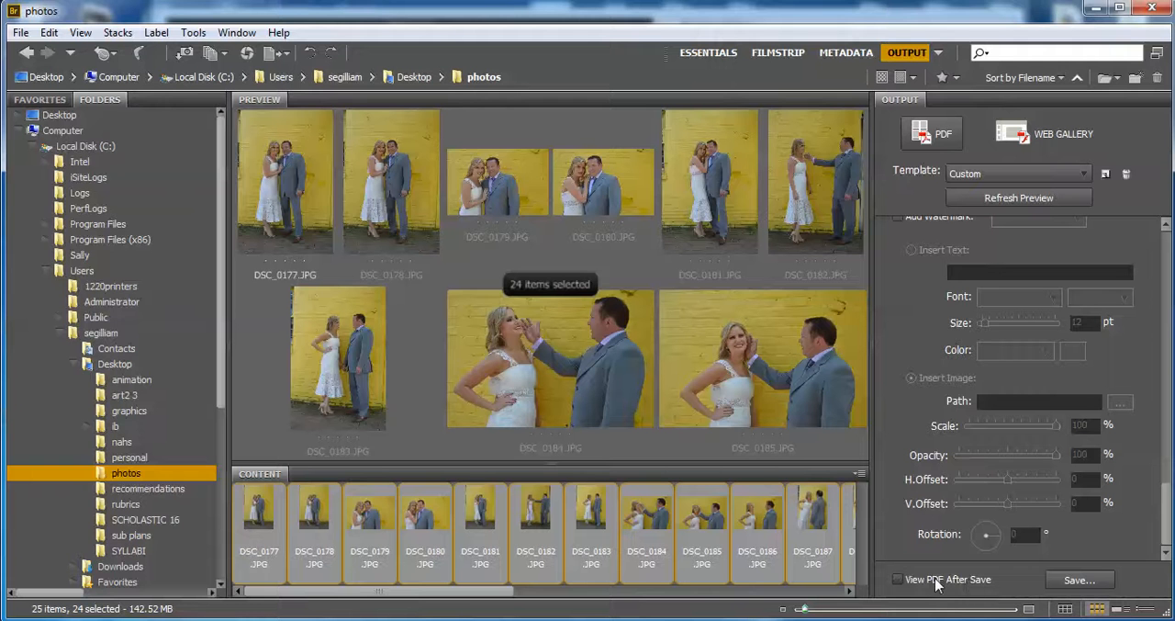
pyautogui.click(900, 580)
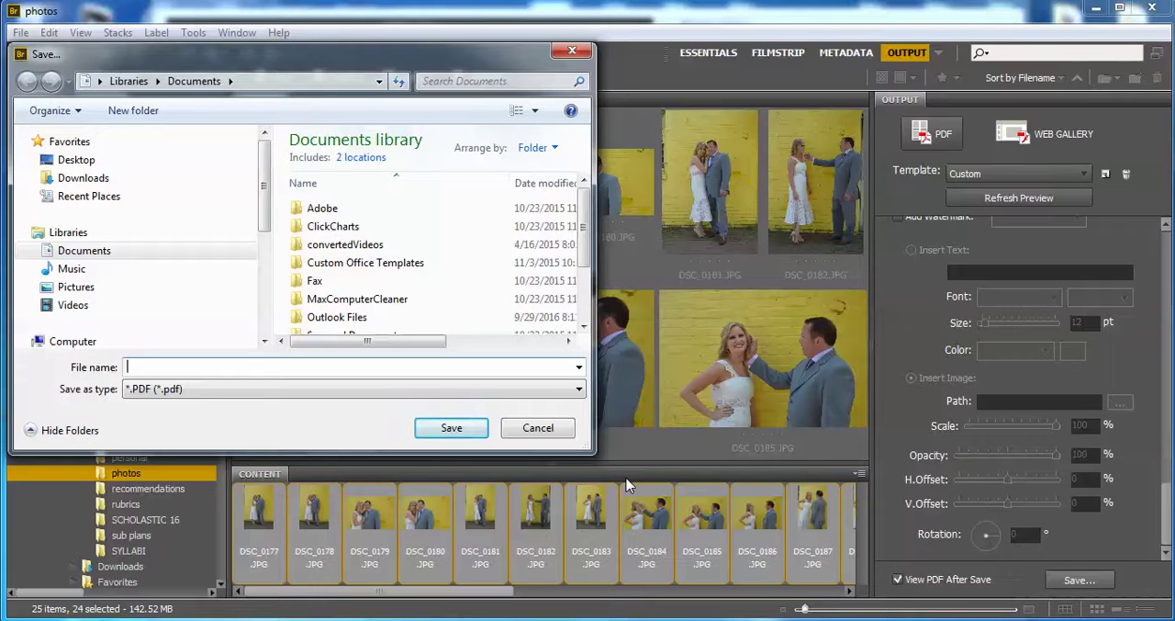
pyautogui.write('G')
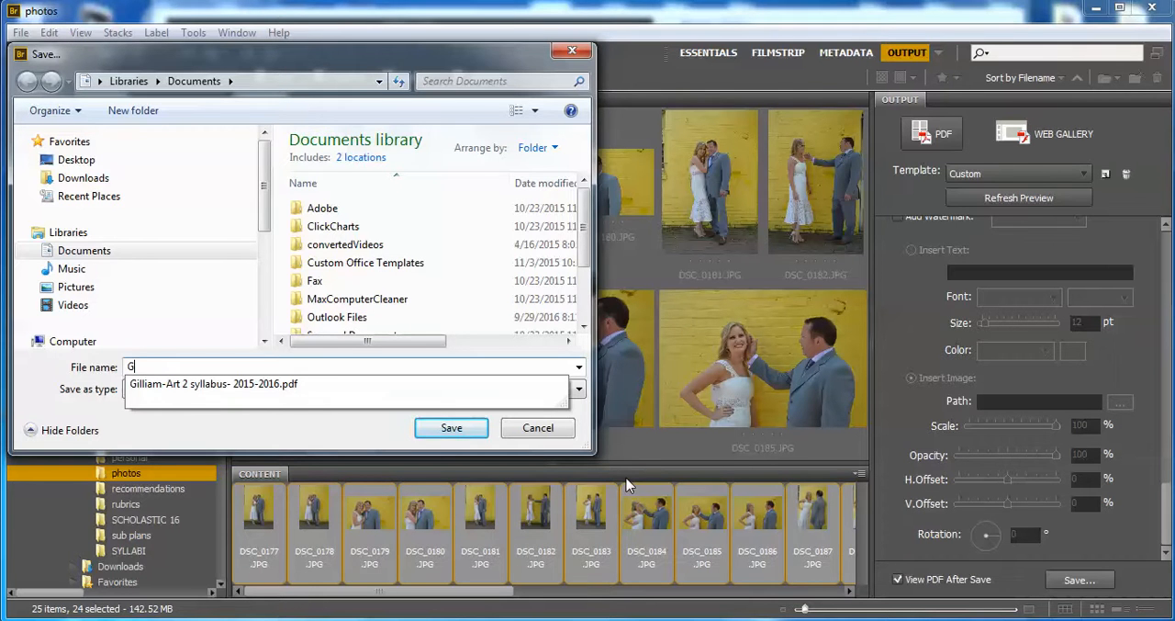
pyautogui.write('illiam_S_')
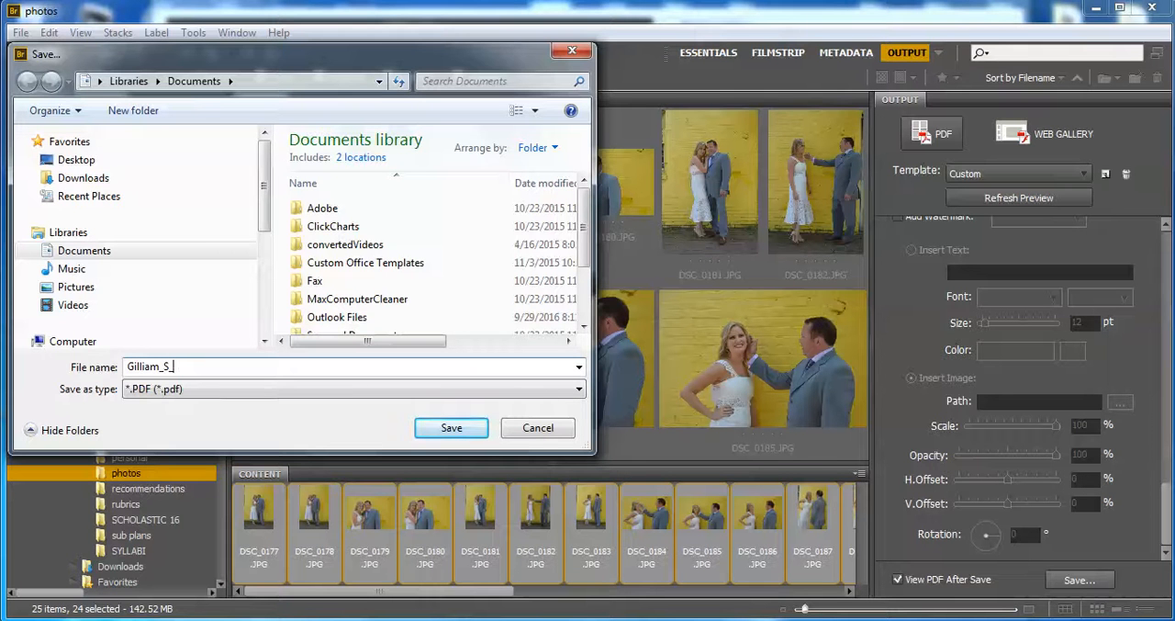
pyautogui.write('Contact Sheet_')
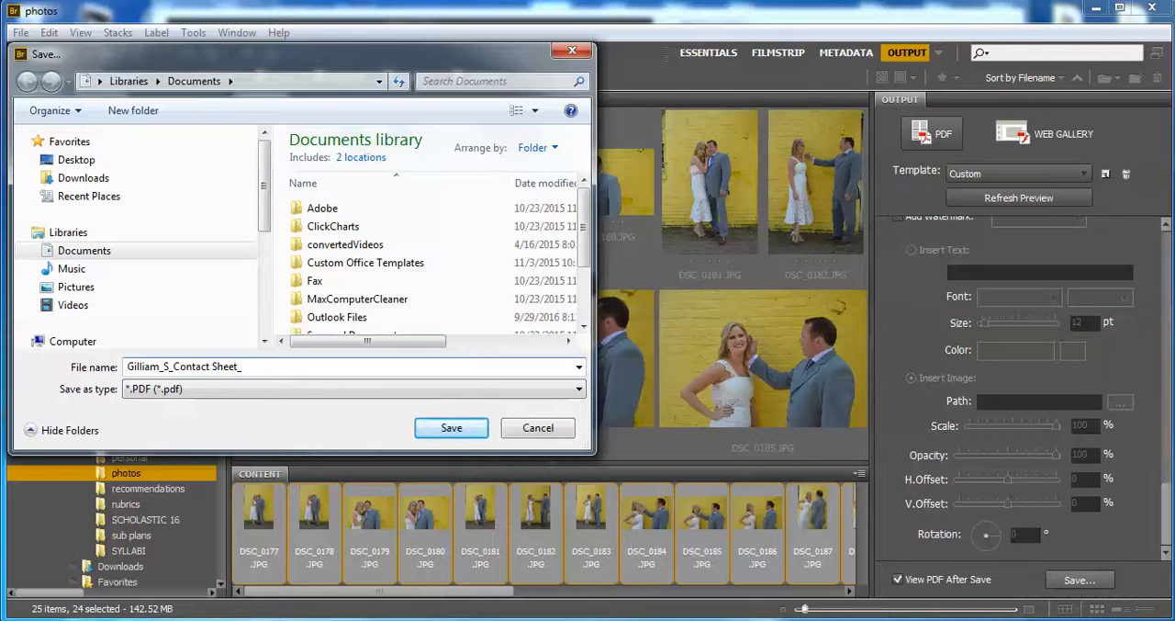
pyautogui.write('W')
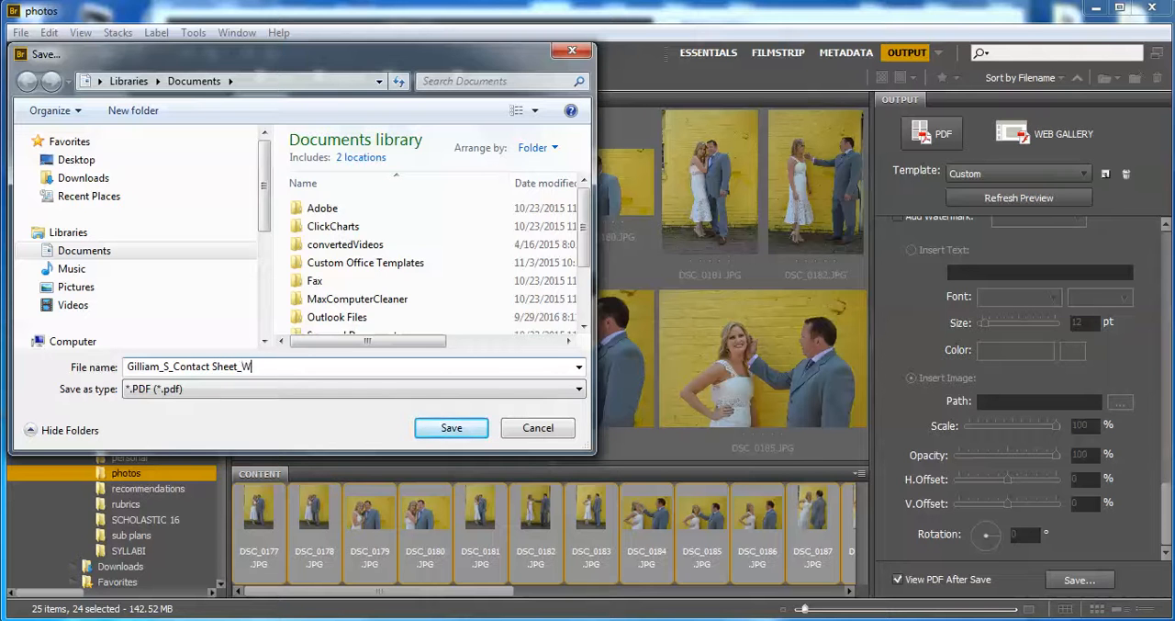
pyautogui.write('edding')
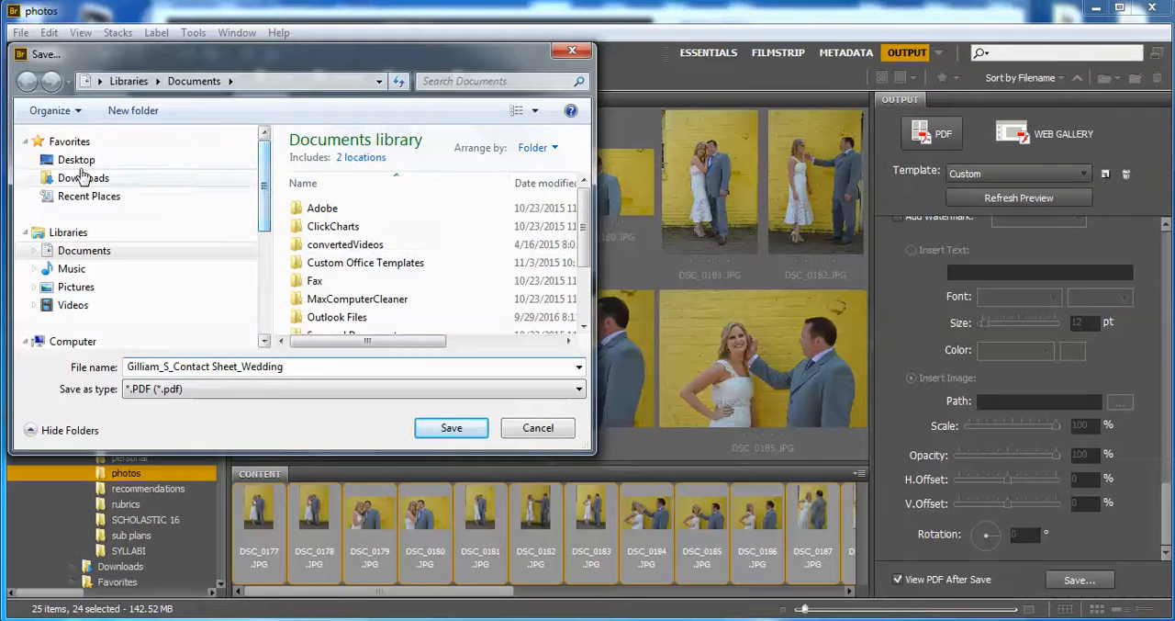
pyautogui.click(73, 158)
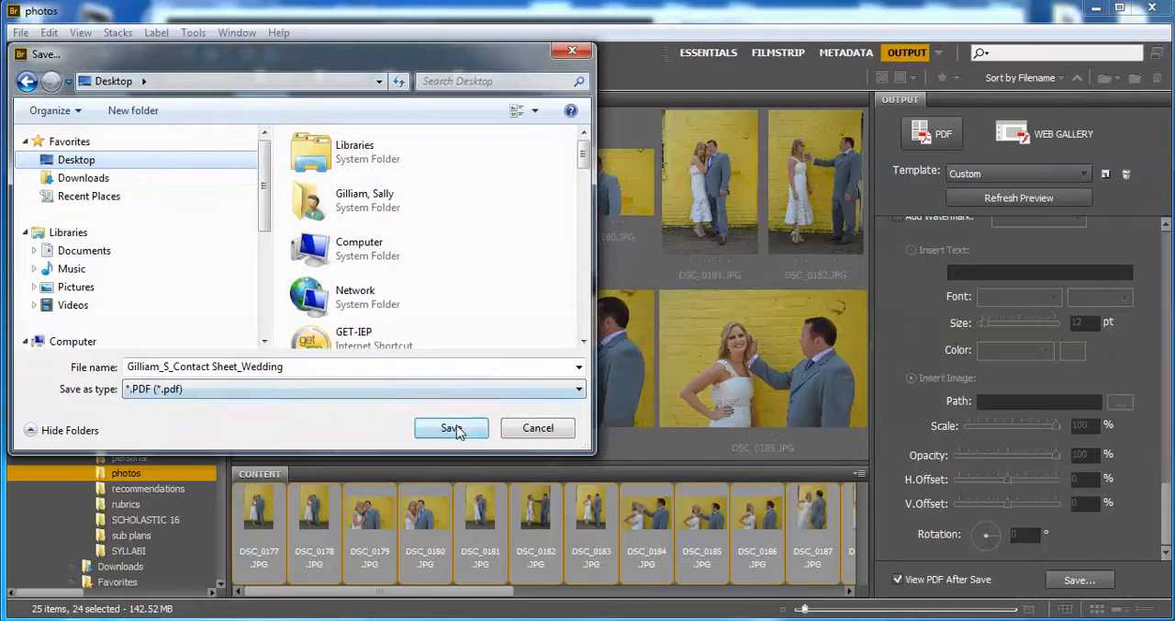
pyautogui.click(452, 428)
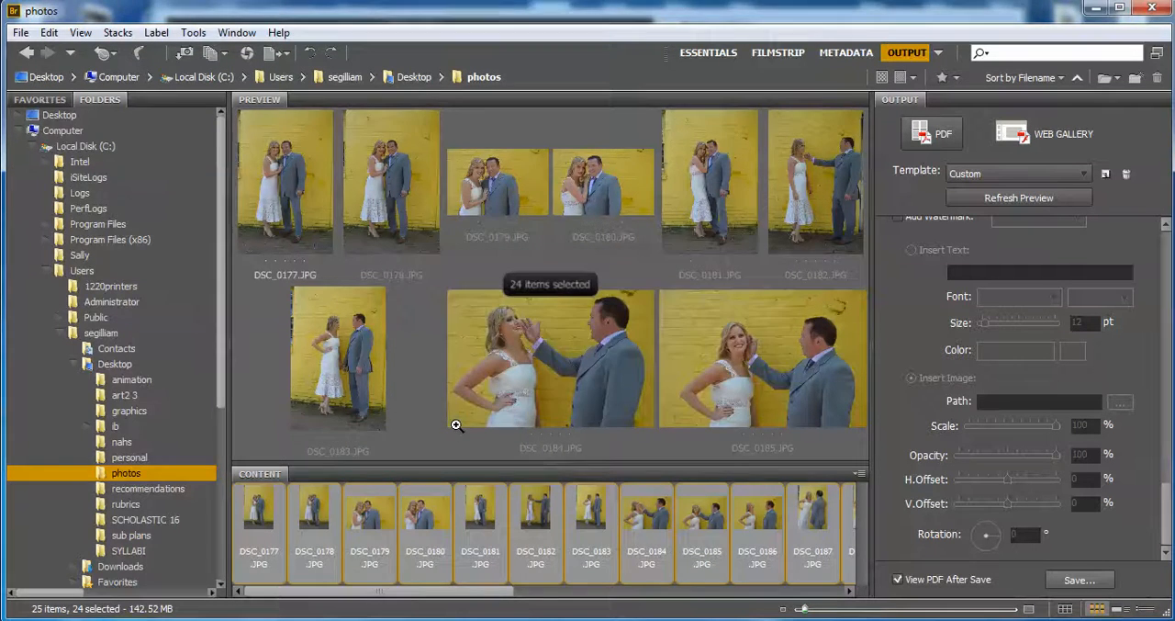
# - Open the saved contact sheet in Acrobat Pro and scroll through the photo grid page
pyautogui.click(1074, 580)
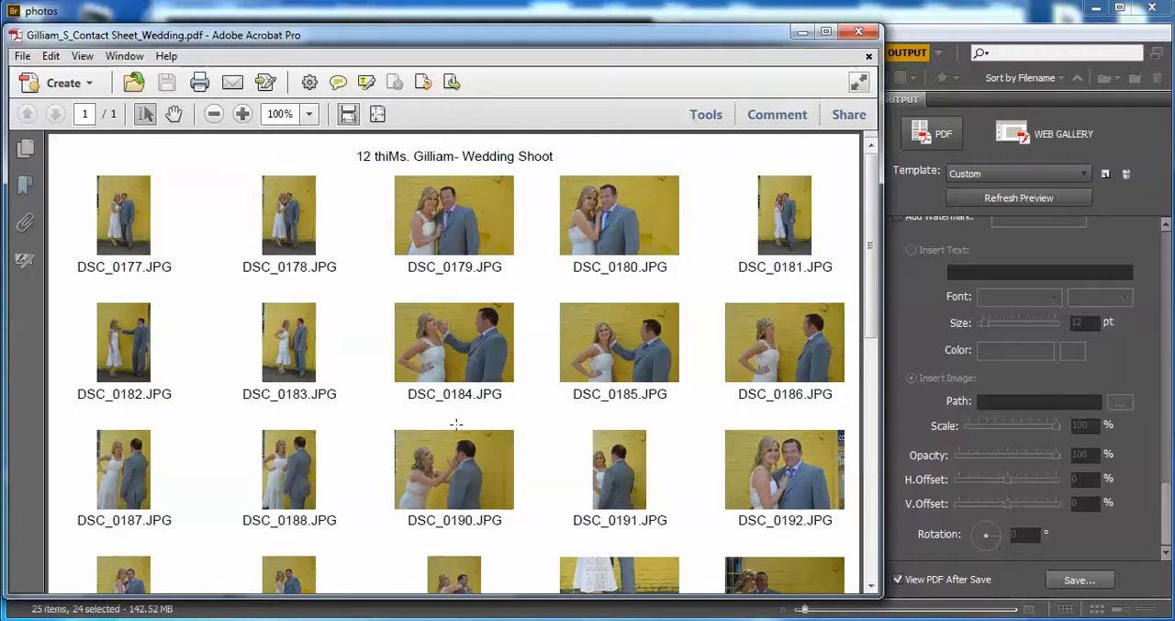
pyautogui.doubleClick(371, 156)
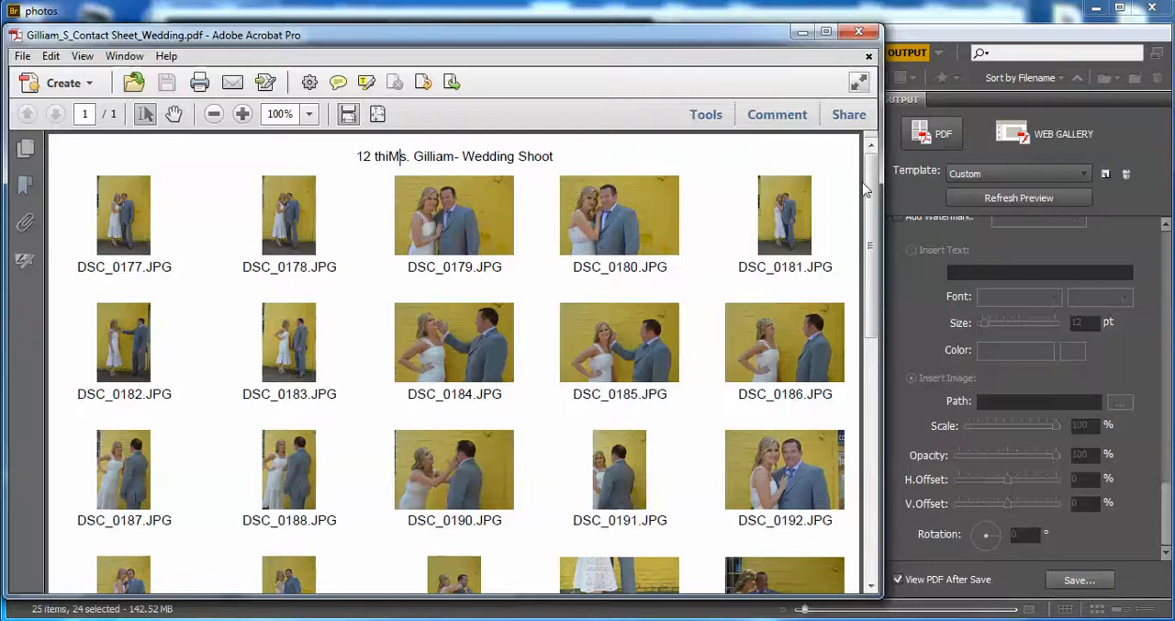
pyautogui.scroll(-3)
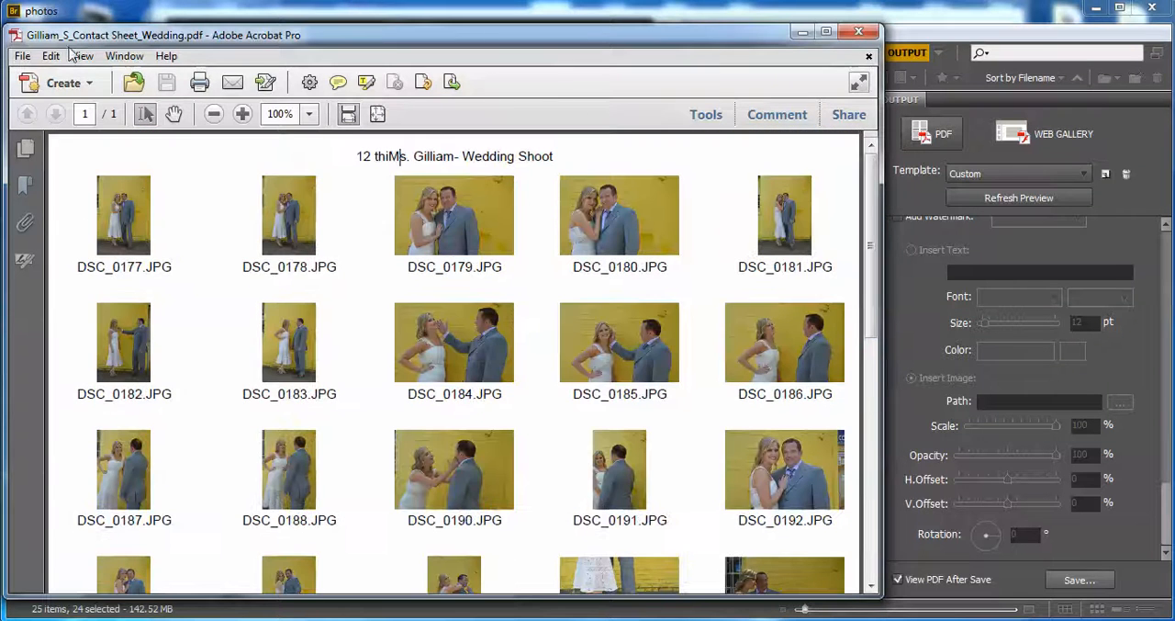
pyautogui.click(22, 57)
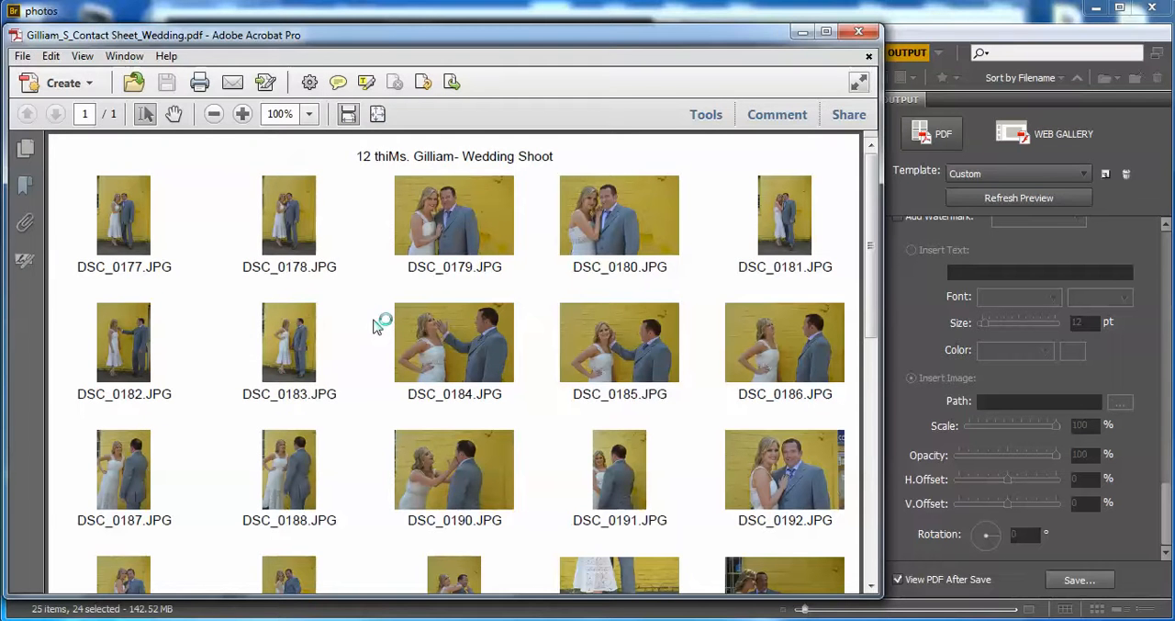
pyautogui.click(199, 83)
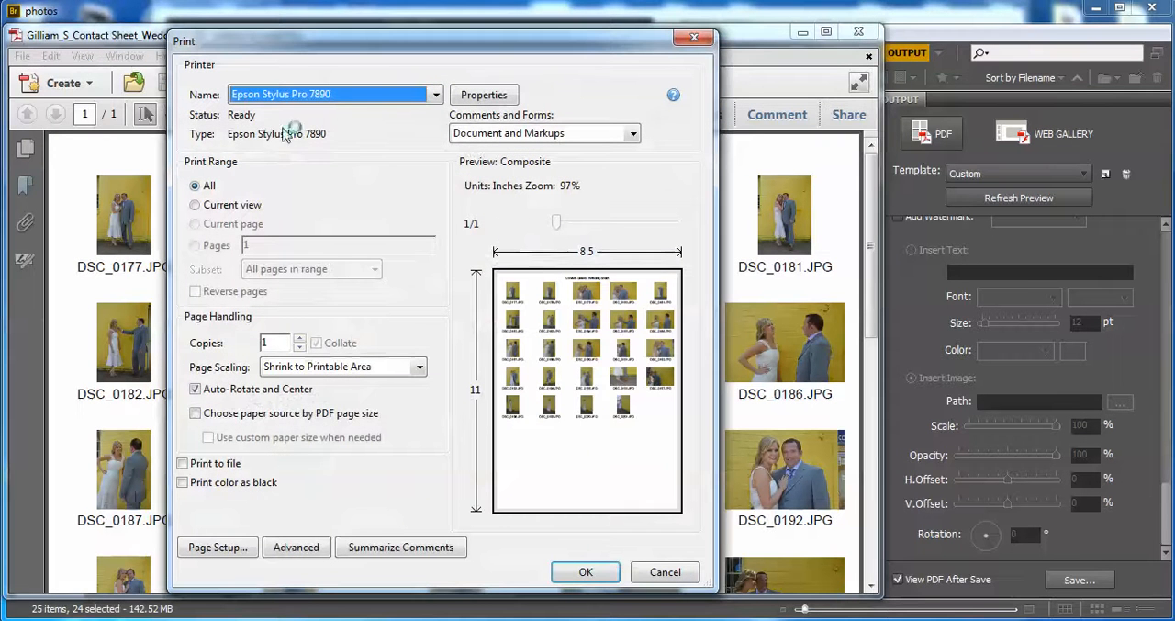
pyautogui.click(434, 94)
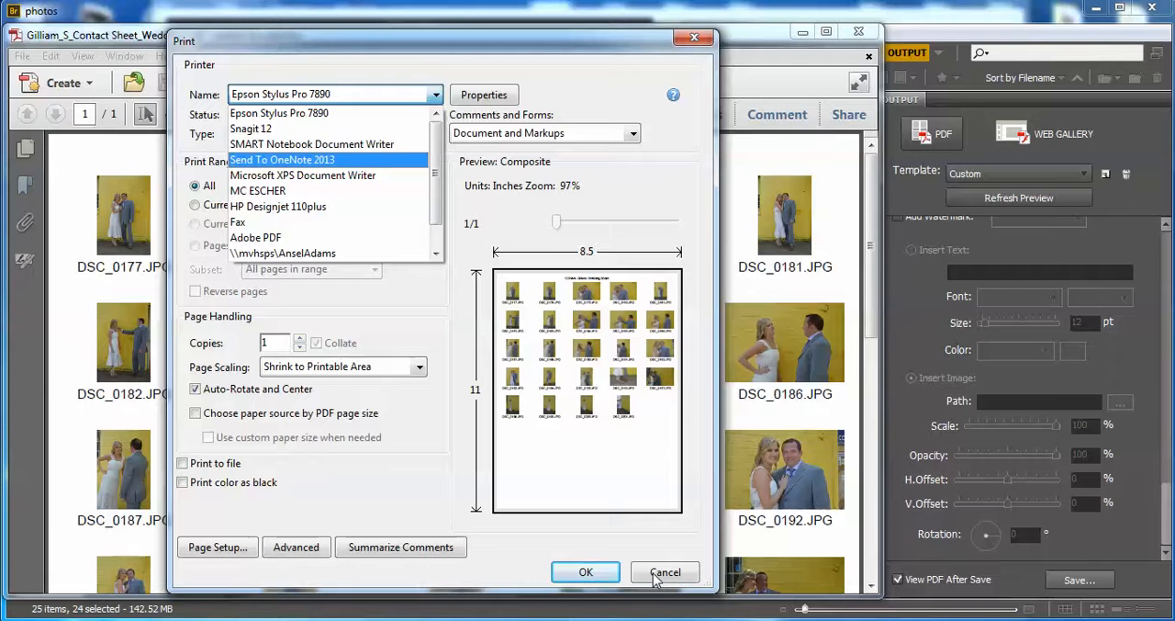
pyautogui.click(665, 573)
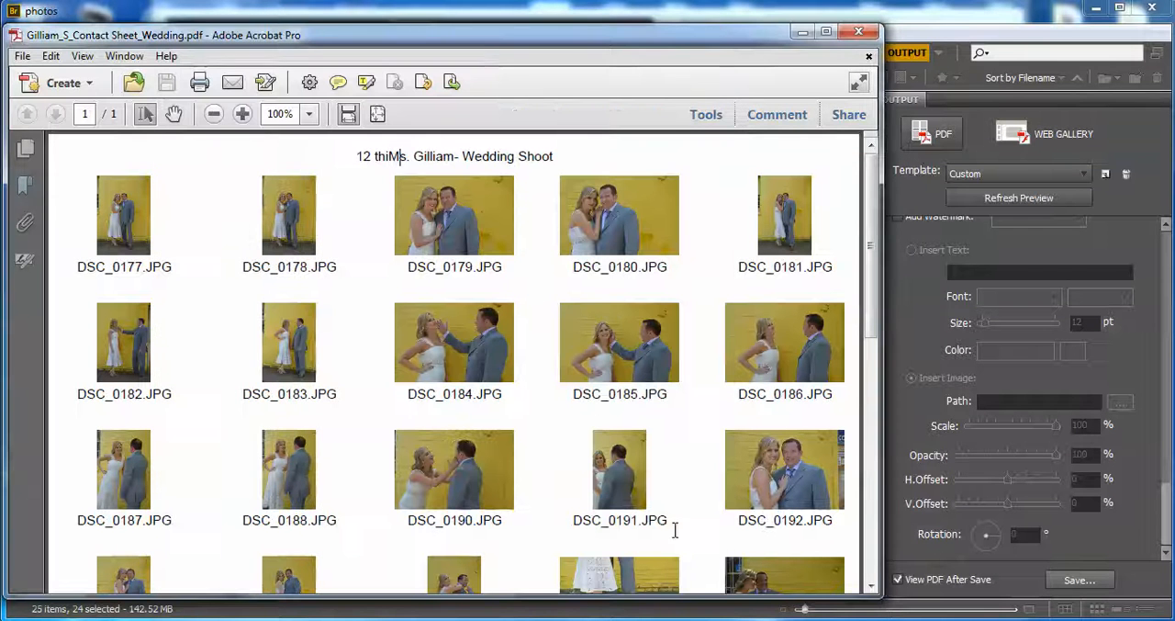